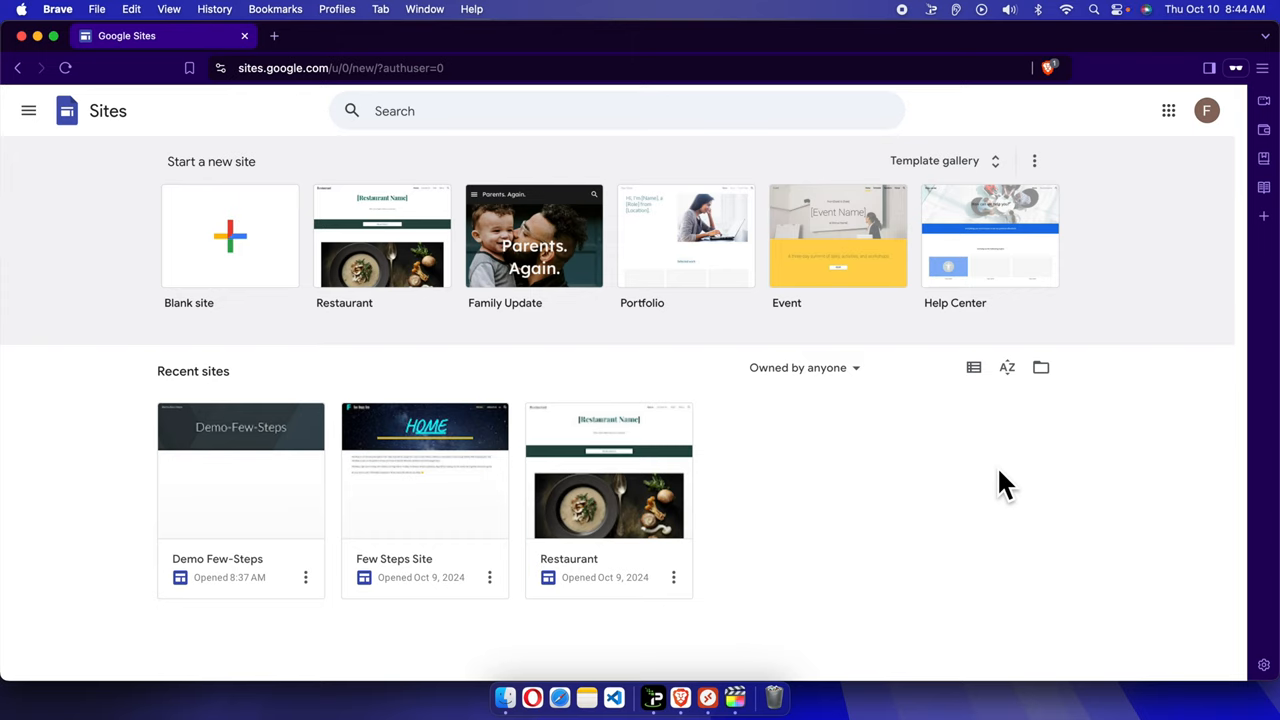
{"action": "mouse_move", "coordinate": [944, 480]}
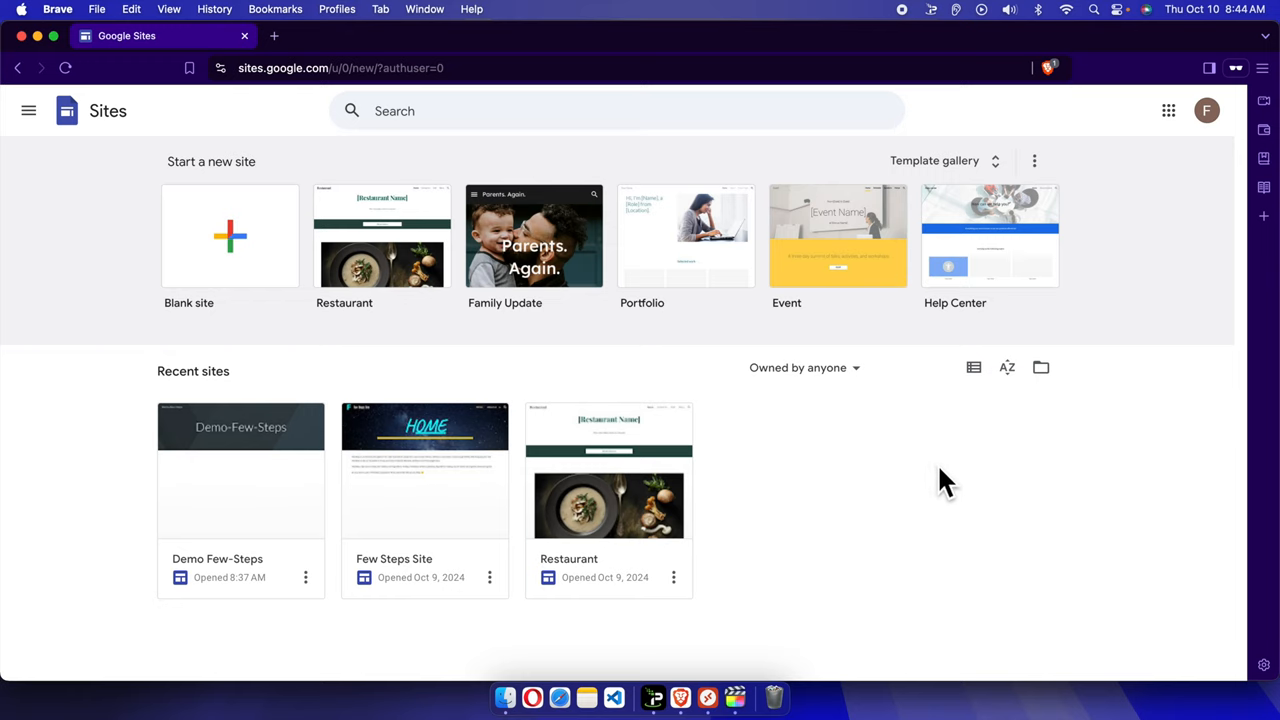
{"action": "mouse_move", "coordinate": [904, 504]}
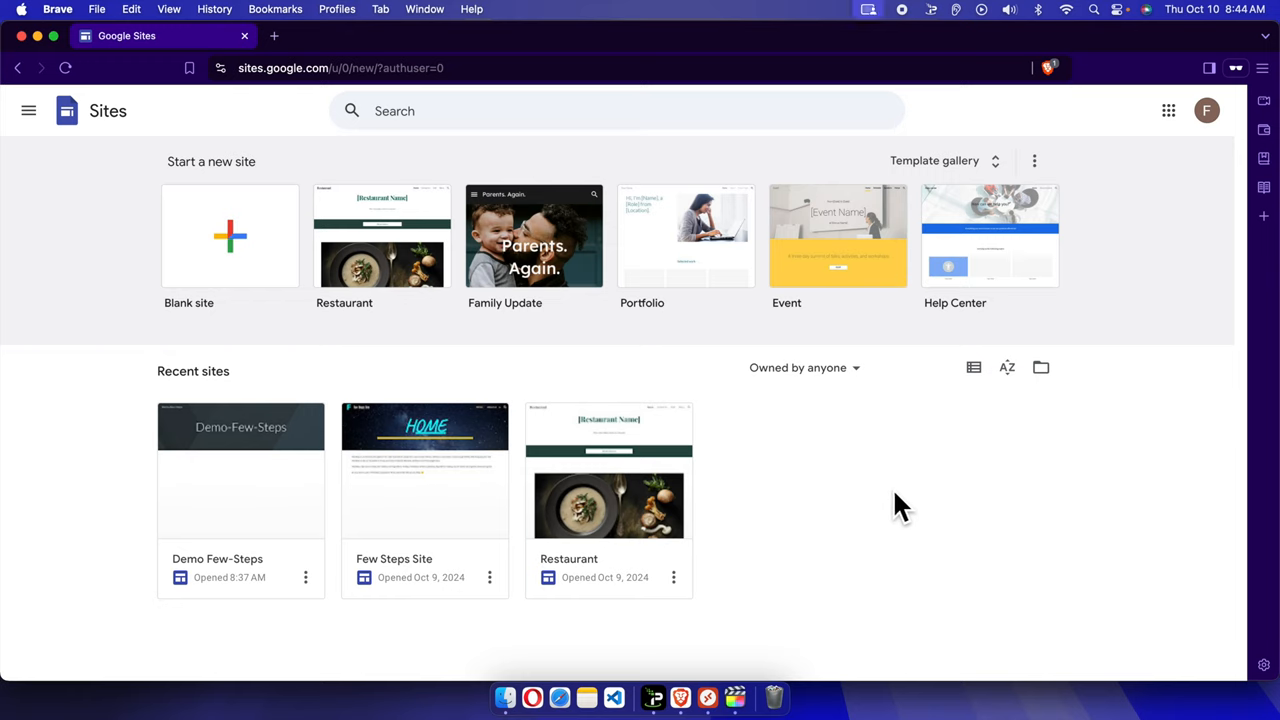
{"action": "mouse_move", "coordinate": [456, 184]}
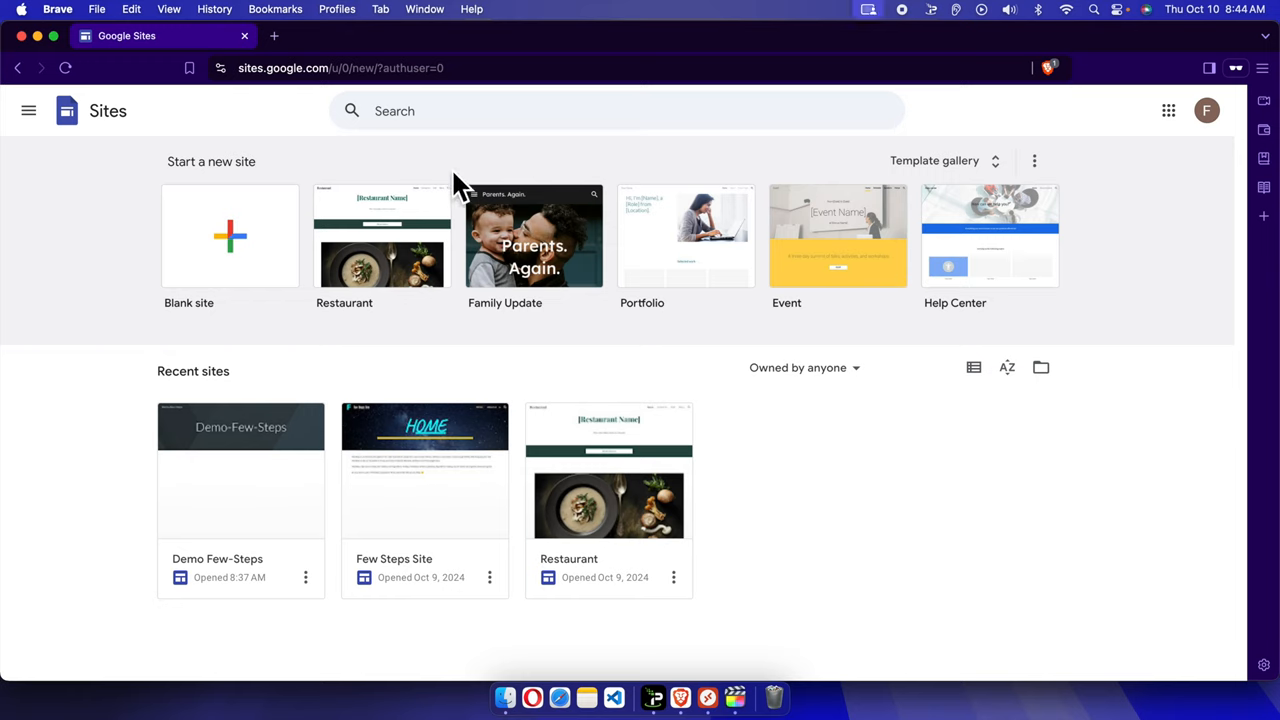
{"action": "mouse_move", "coordinate": [264, 104]}
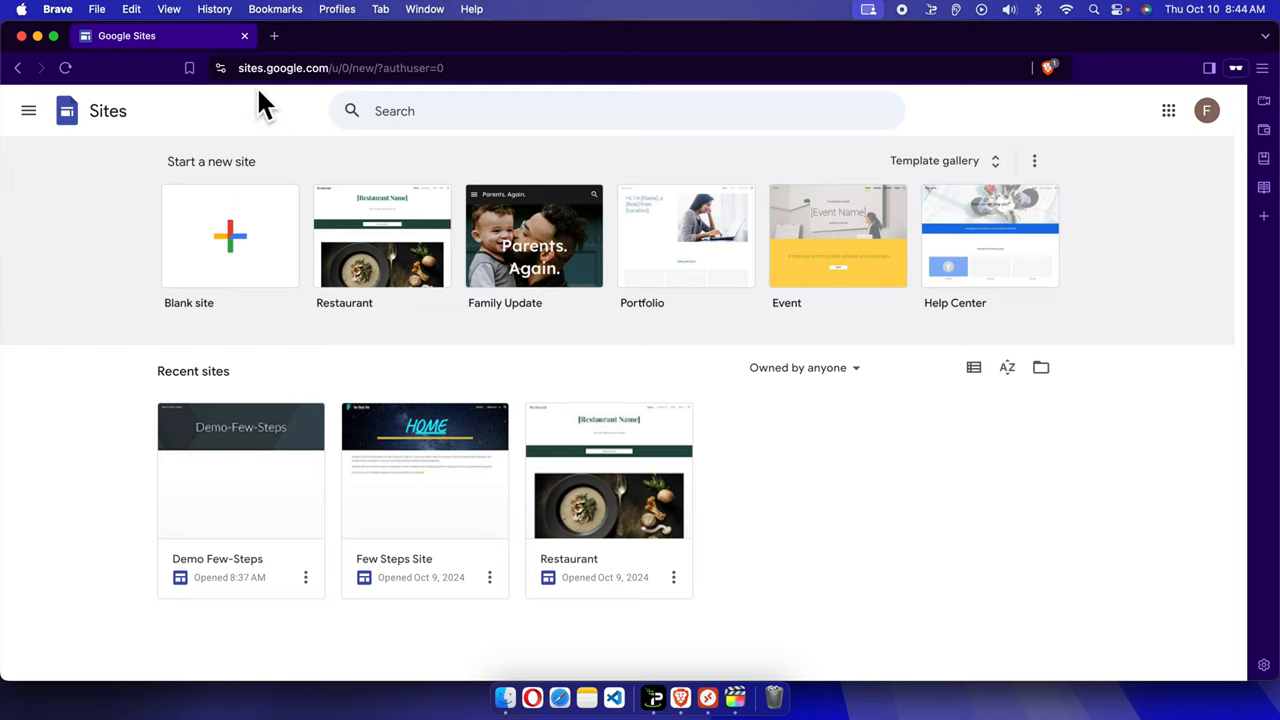
{"action": "mouse_move", "coordinate": [338, 84]}
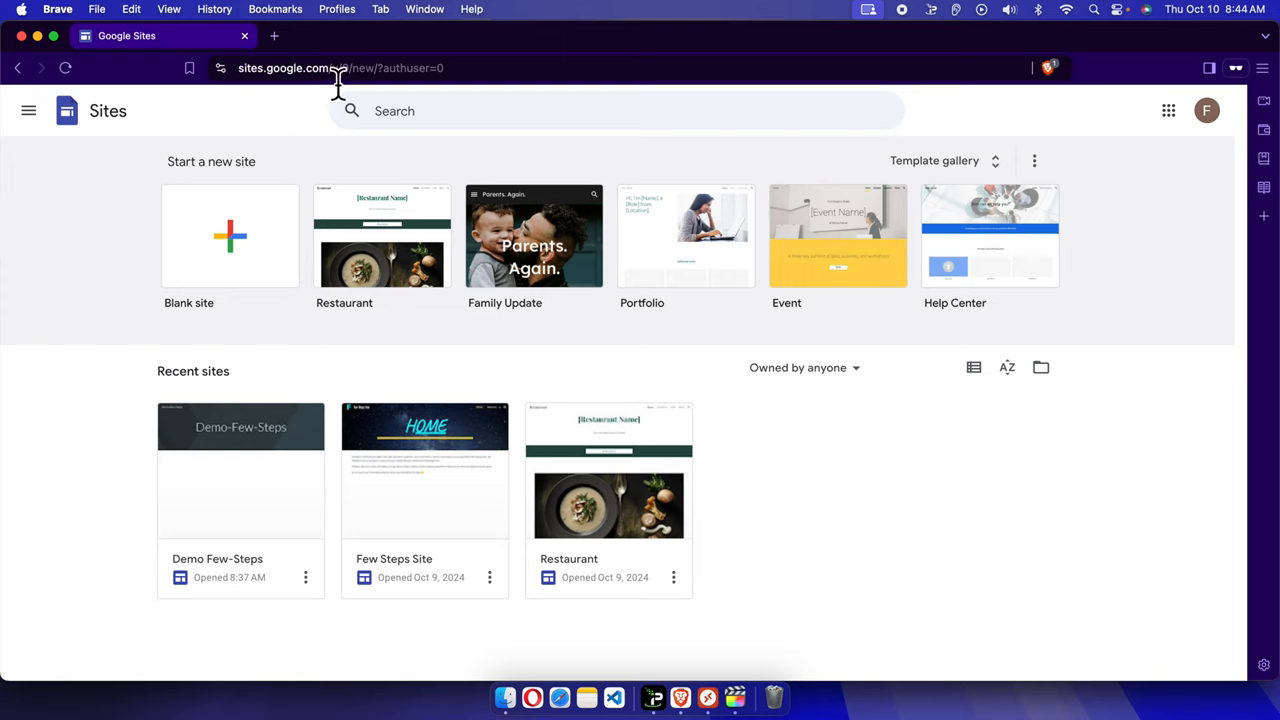
Show the options menu for the Demo Few-Steps card in recent sites.
{"action": "left_click", "coordinate": [340, 68]}
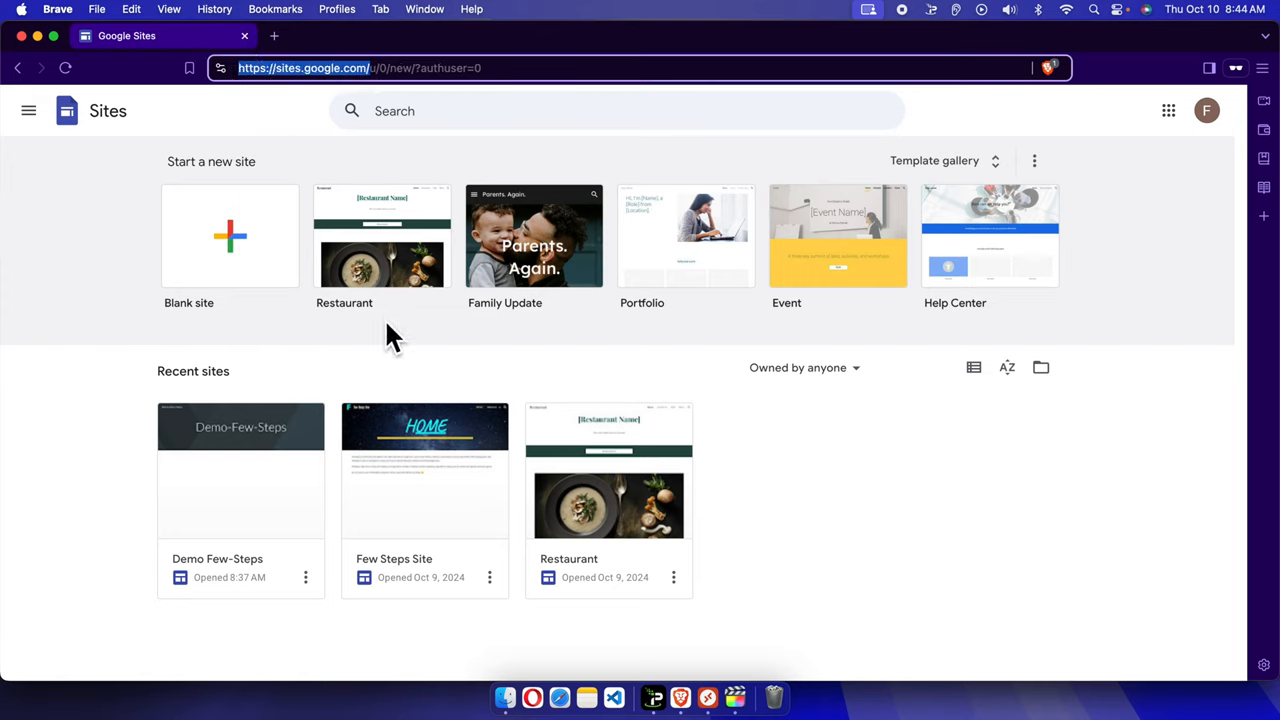
{"action": "mouse_move", "coordinate": [534, 204]}
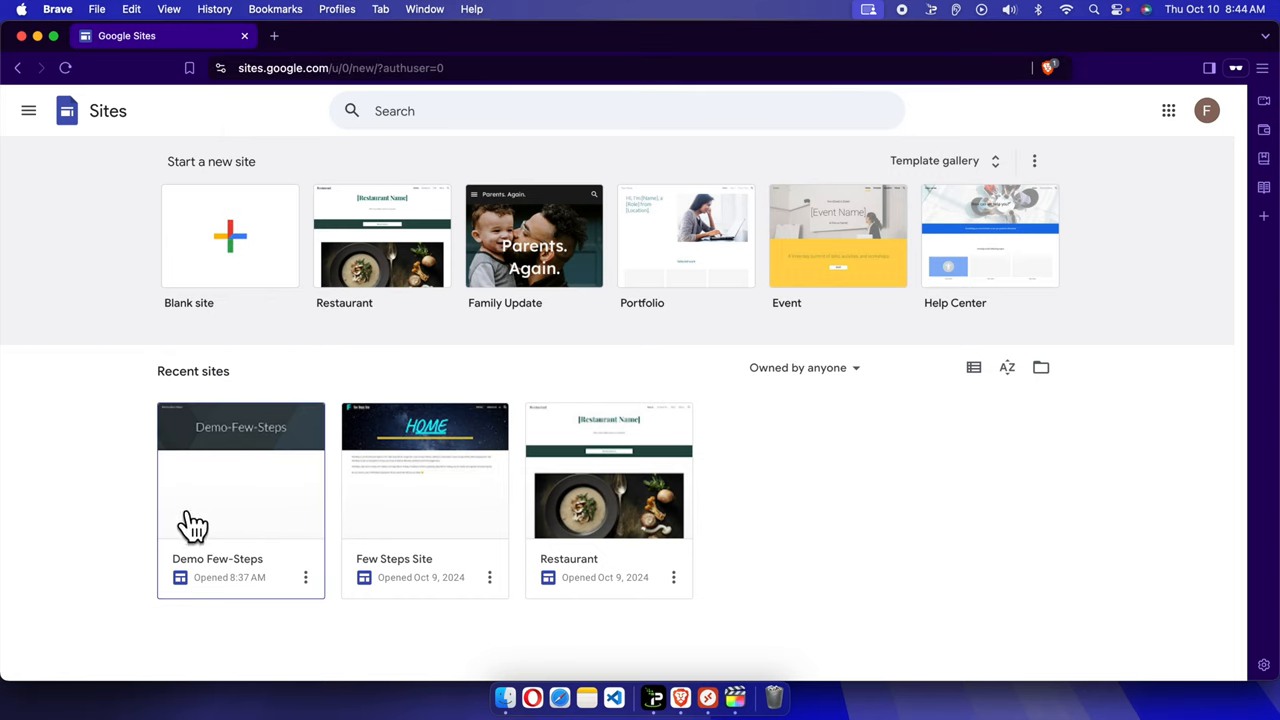
{"action": "mouse_move", "coordinate": [710, 532]}
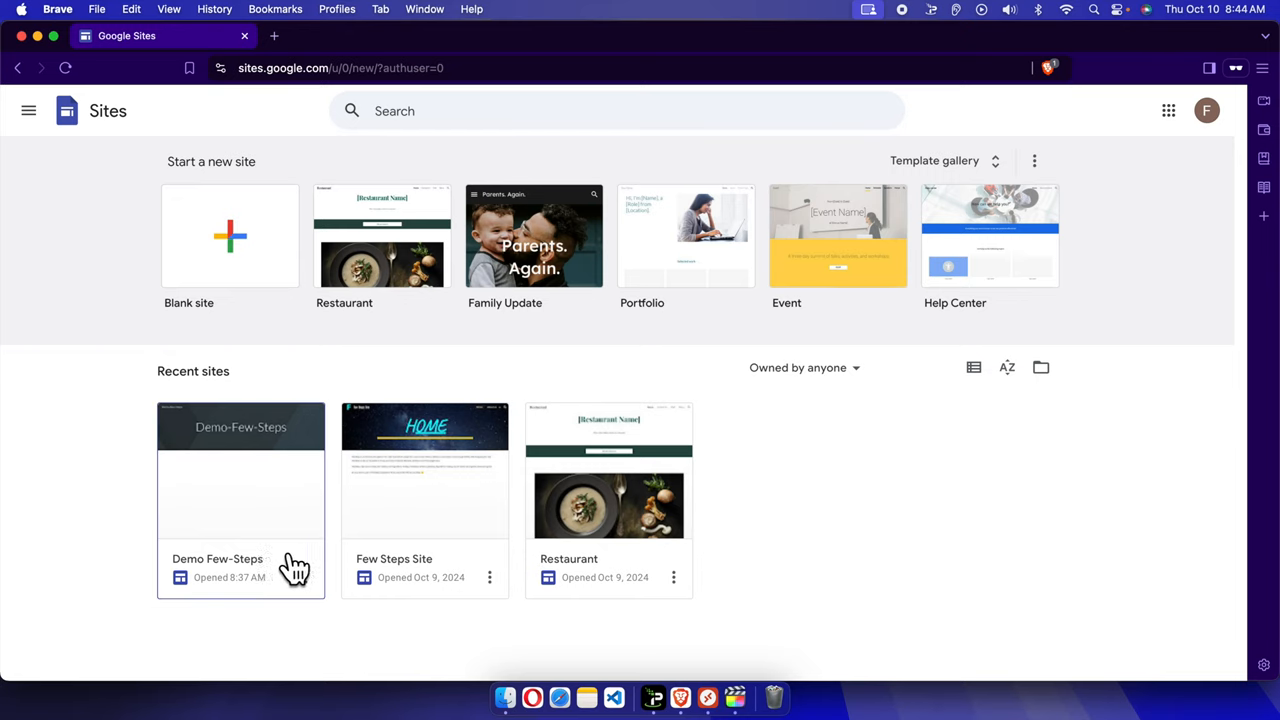
{"action": "mouse_move", "coordinate": [540, 548]}
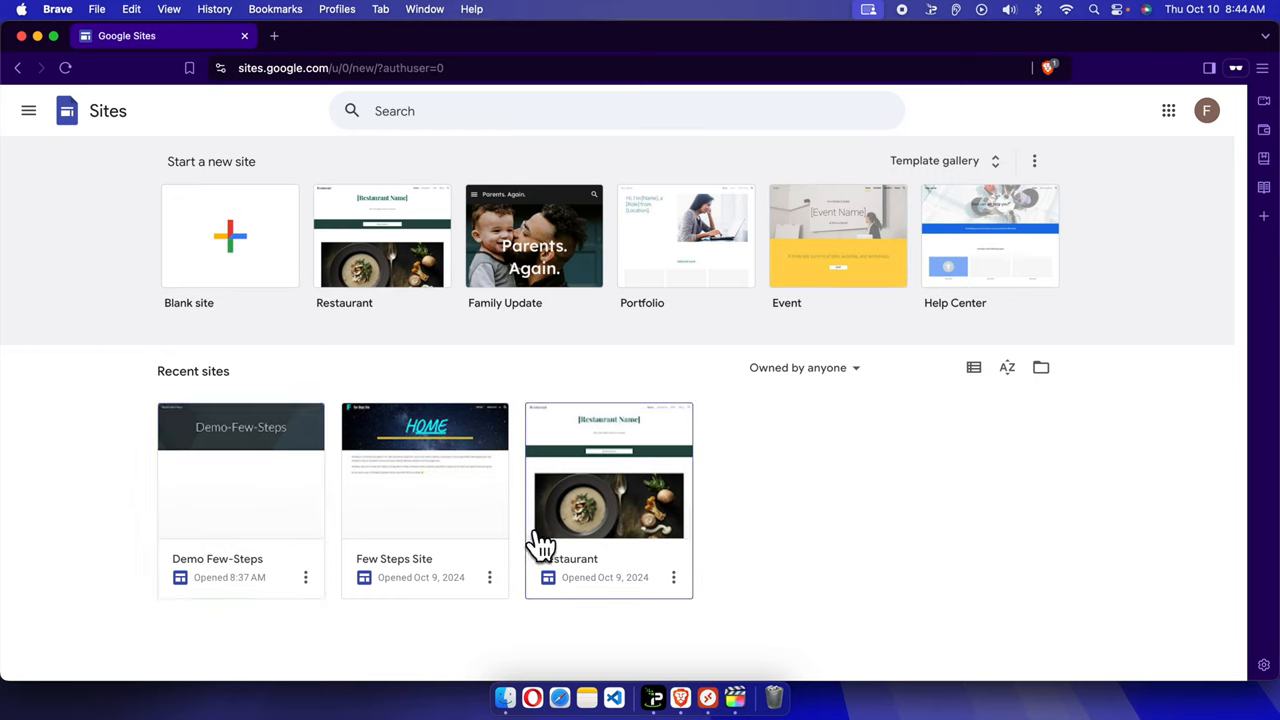
{"action": "mouse_move", "coordinate": [844, 556]}
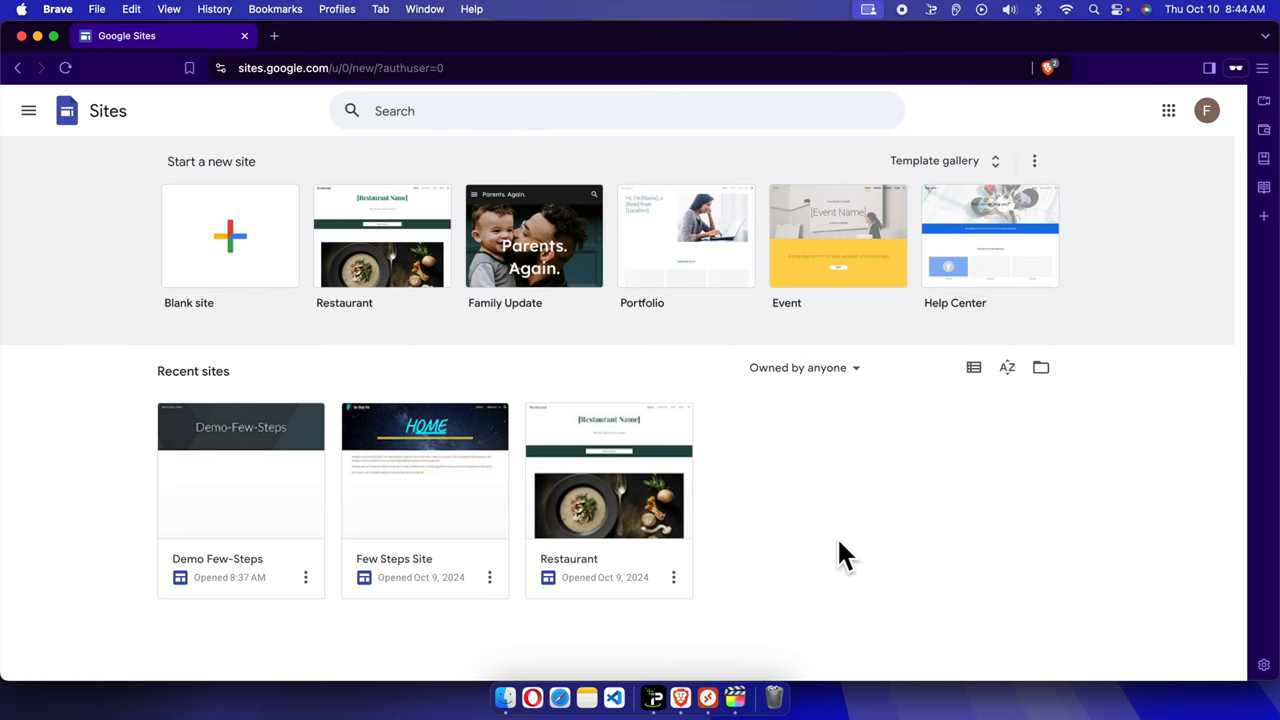
{"action": "mouse_move", "coordinate": [730, 508]}
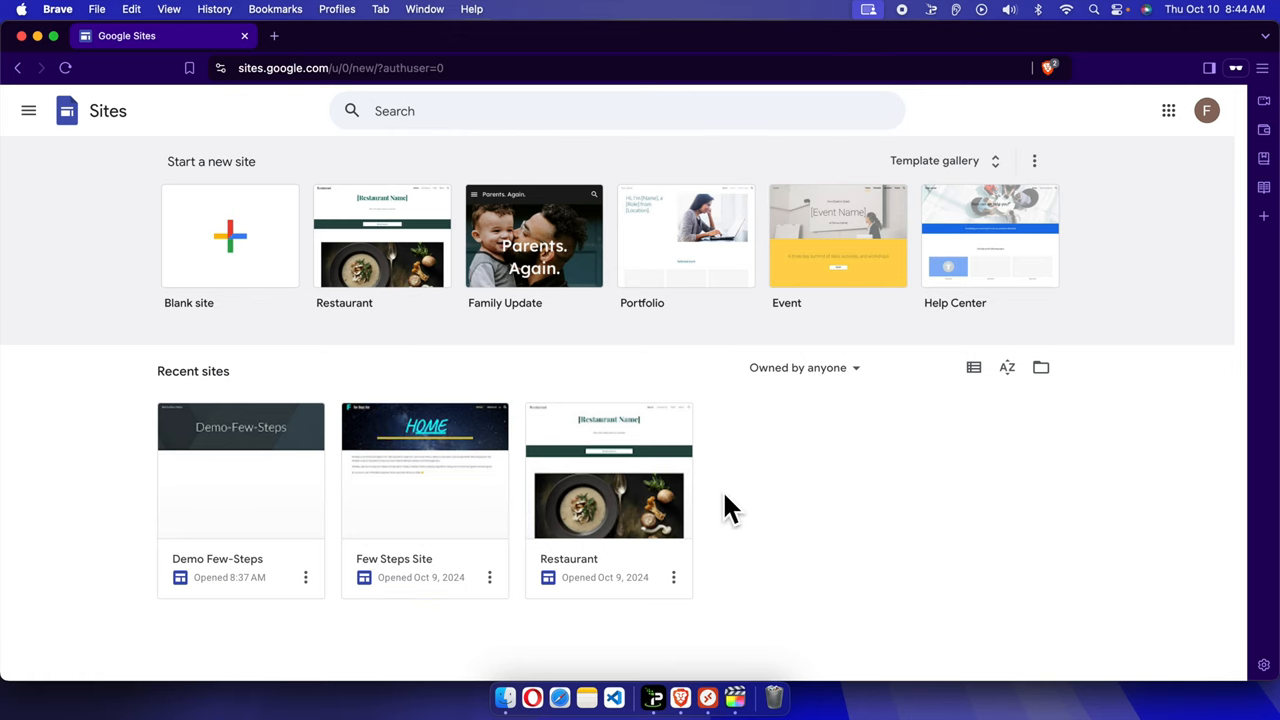
{"action": "mouse_move", "coordinate": [212, 584]}
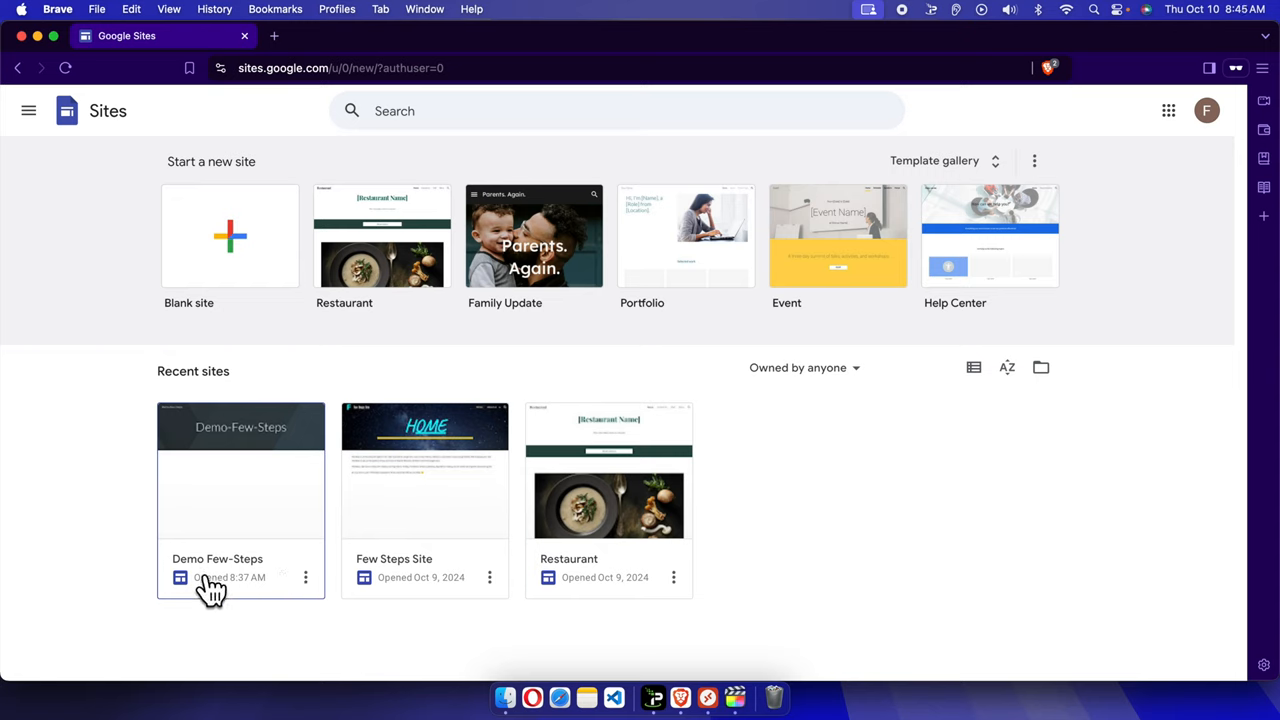
{"action": "mouse_move", "coordinate": [300, 604]}
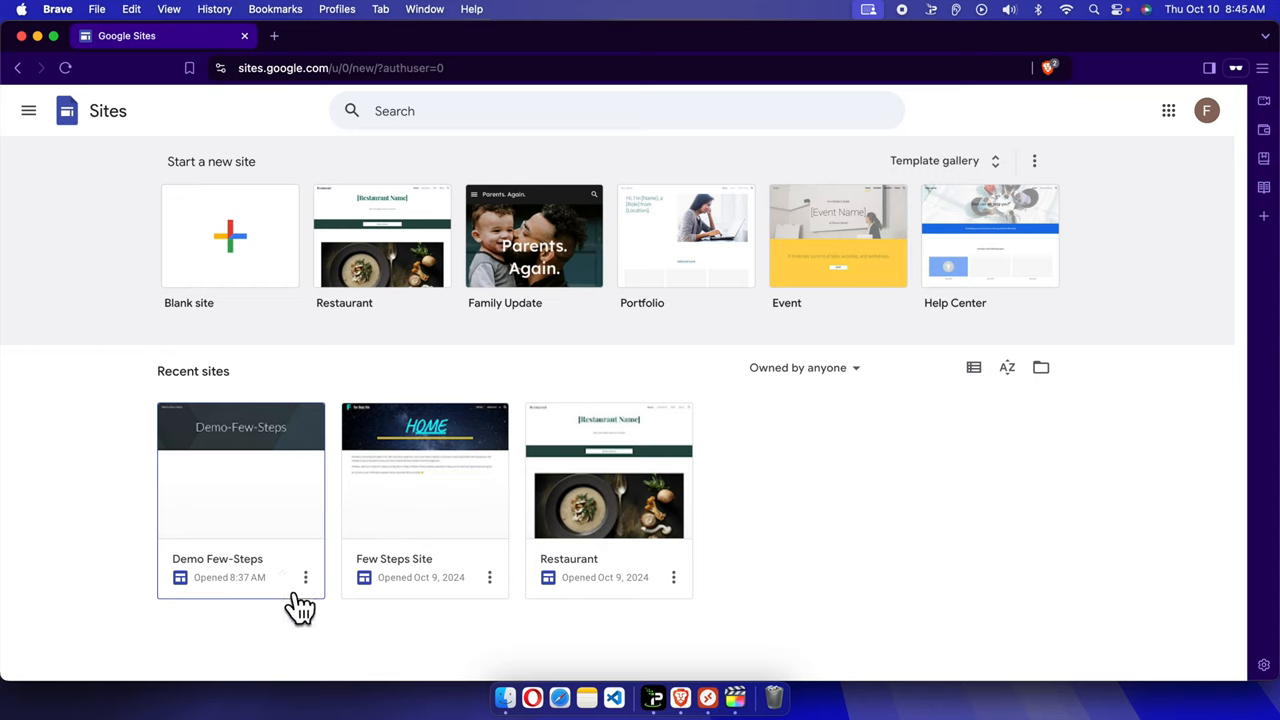
{"action": "mouse_move", "coordinate": [312, 604]}
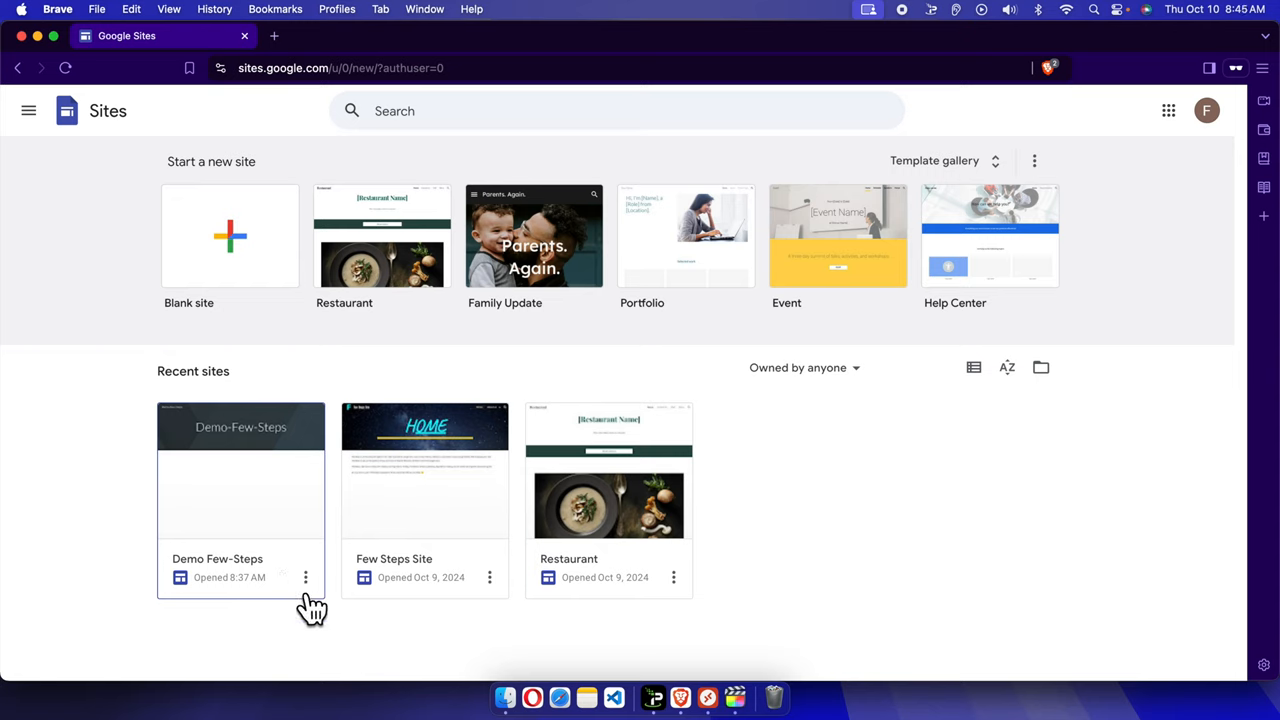
{"action": "mouse_move", "coordinate": [222, 556]}
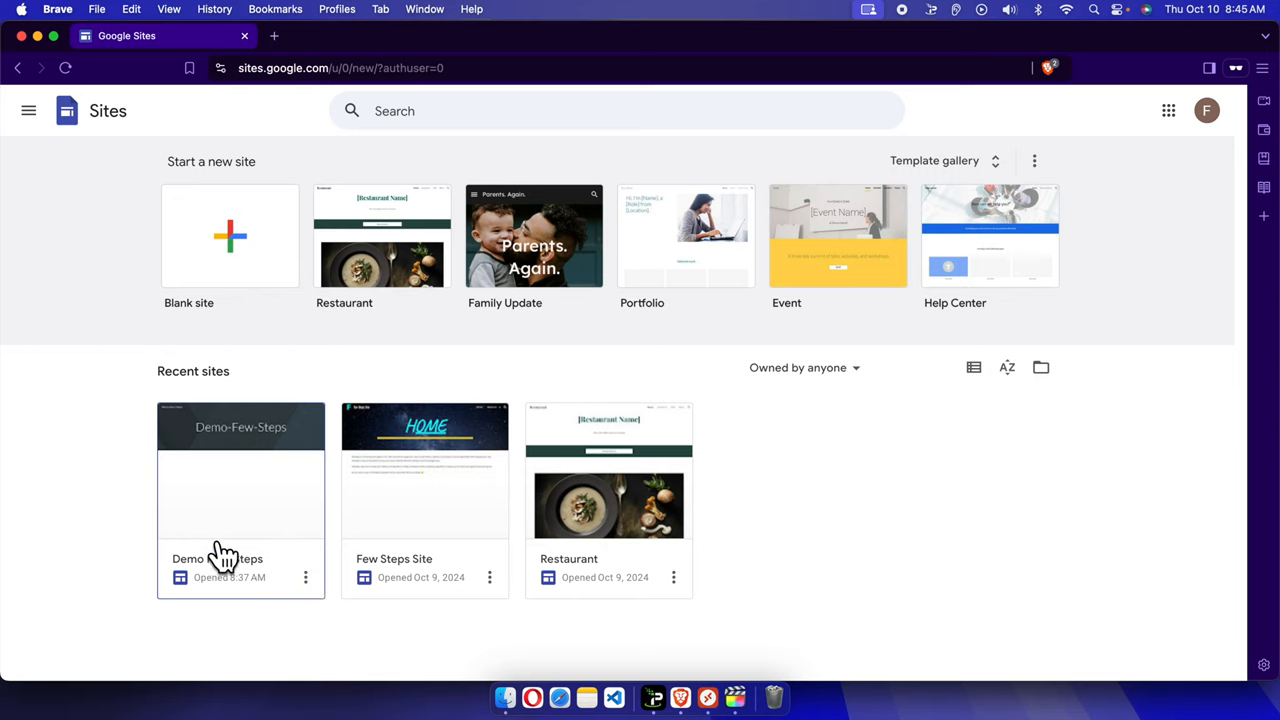
{"action": "mouse_move", "coordinate": [270, 482]}
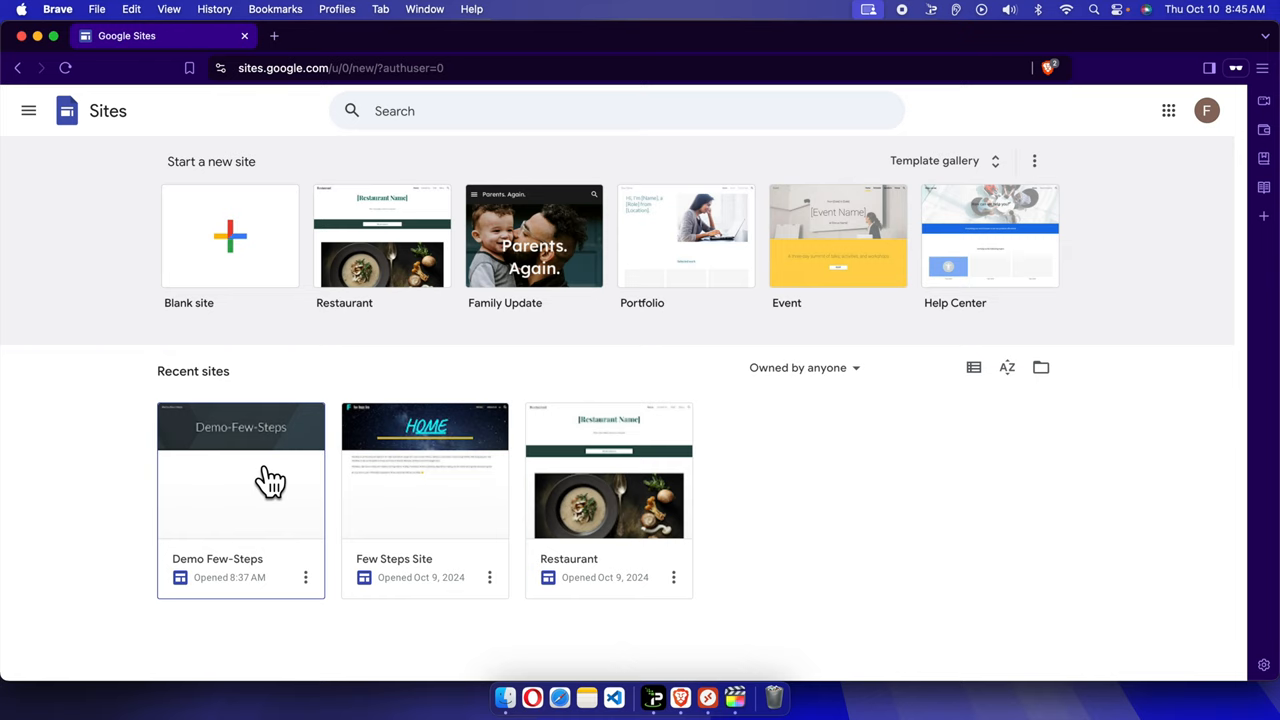
{"action": "mouse_move", "coordinate": [244, 504]}
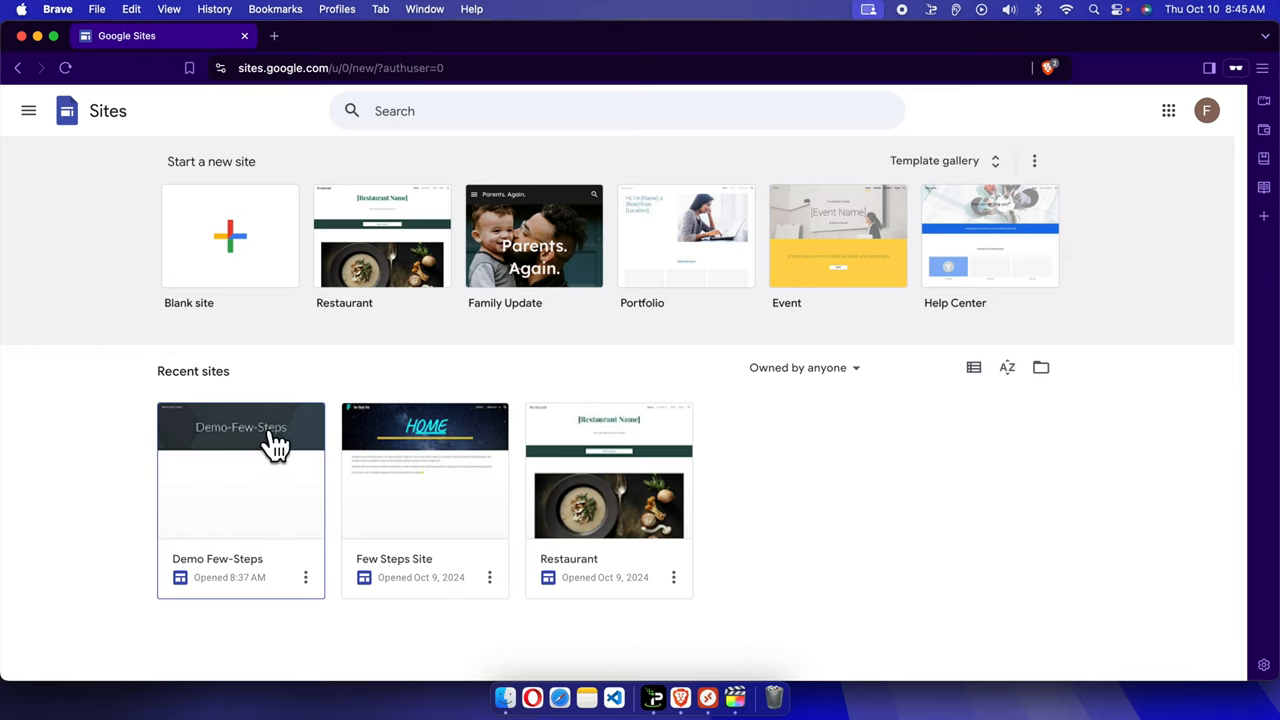
{"action": "mouse_move", "coordinate": [246, 440]}
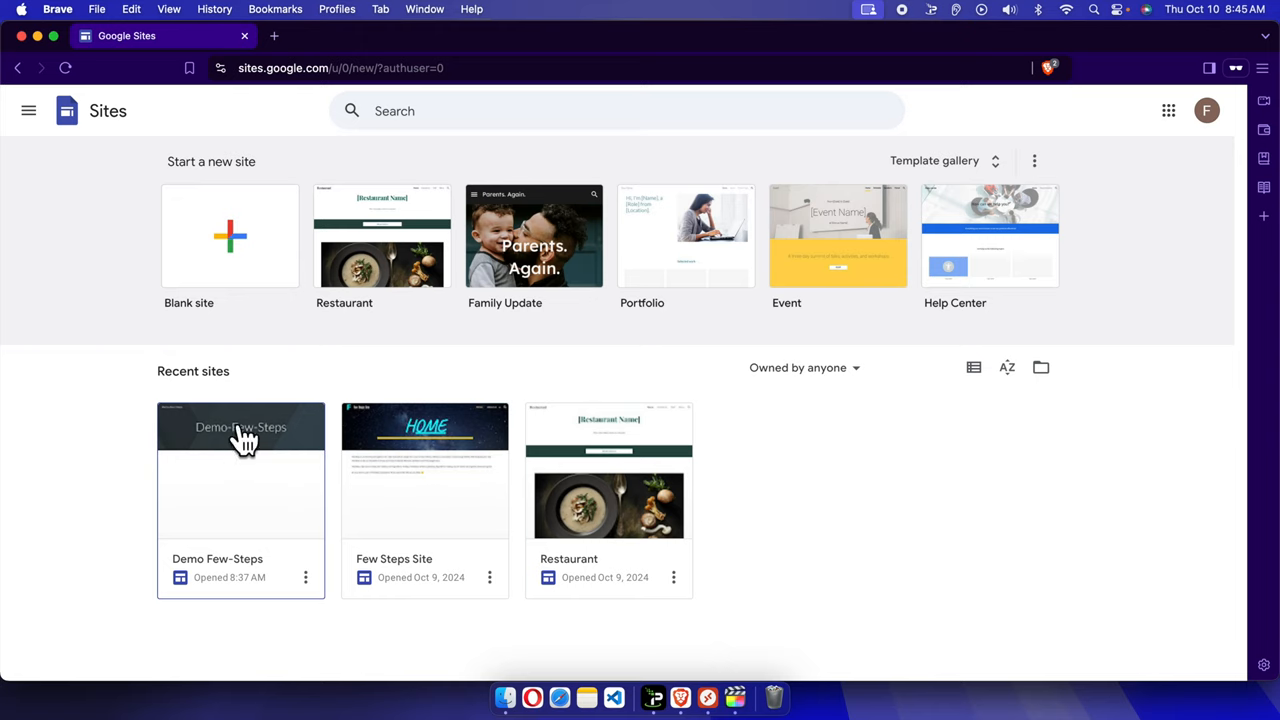
{"action": "mouse_move", "coordinate": [184, 488]}
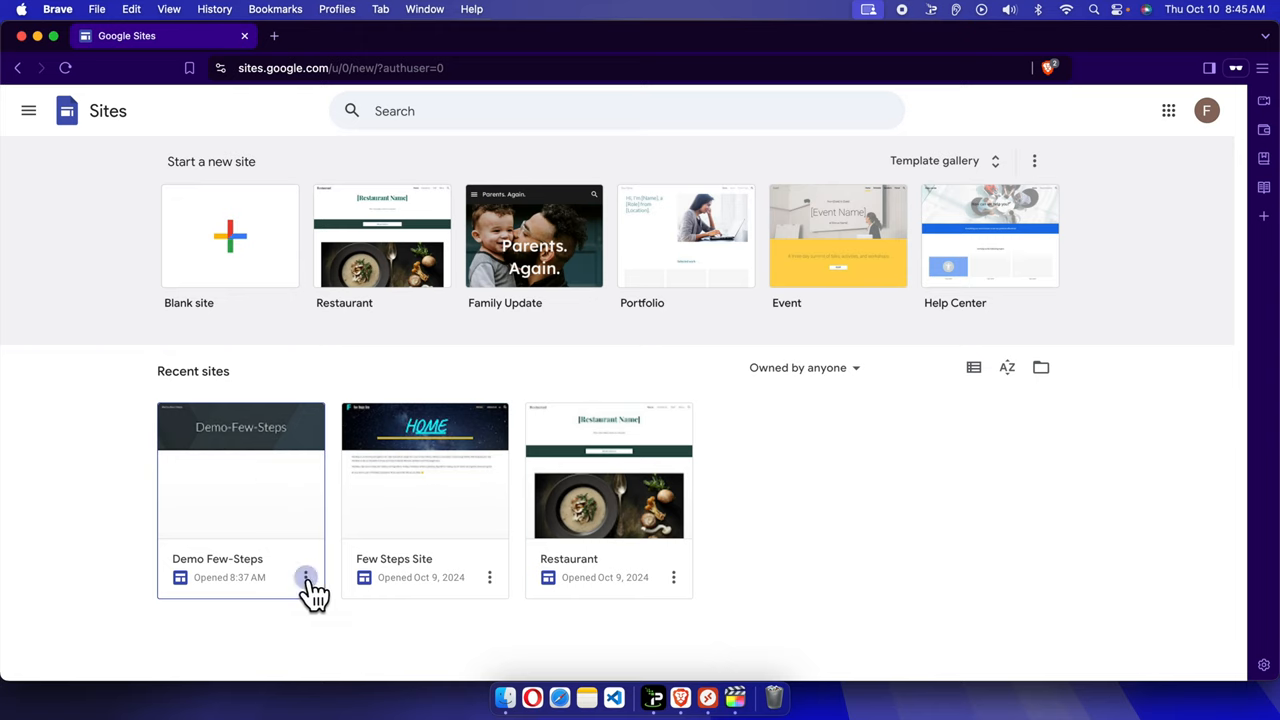
{"action": "left_click", "coordinate": [304, 576]}
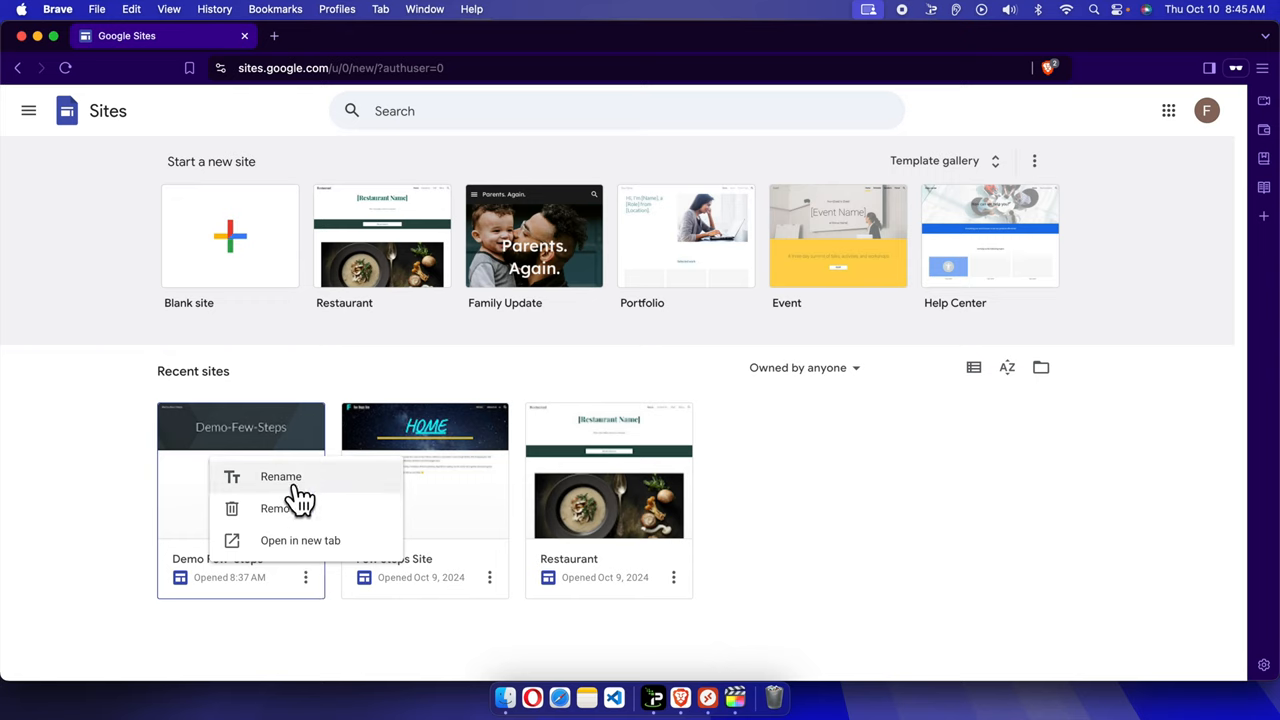
{"action": "mouse_move", "coordinate": [356, 524]}
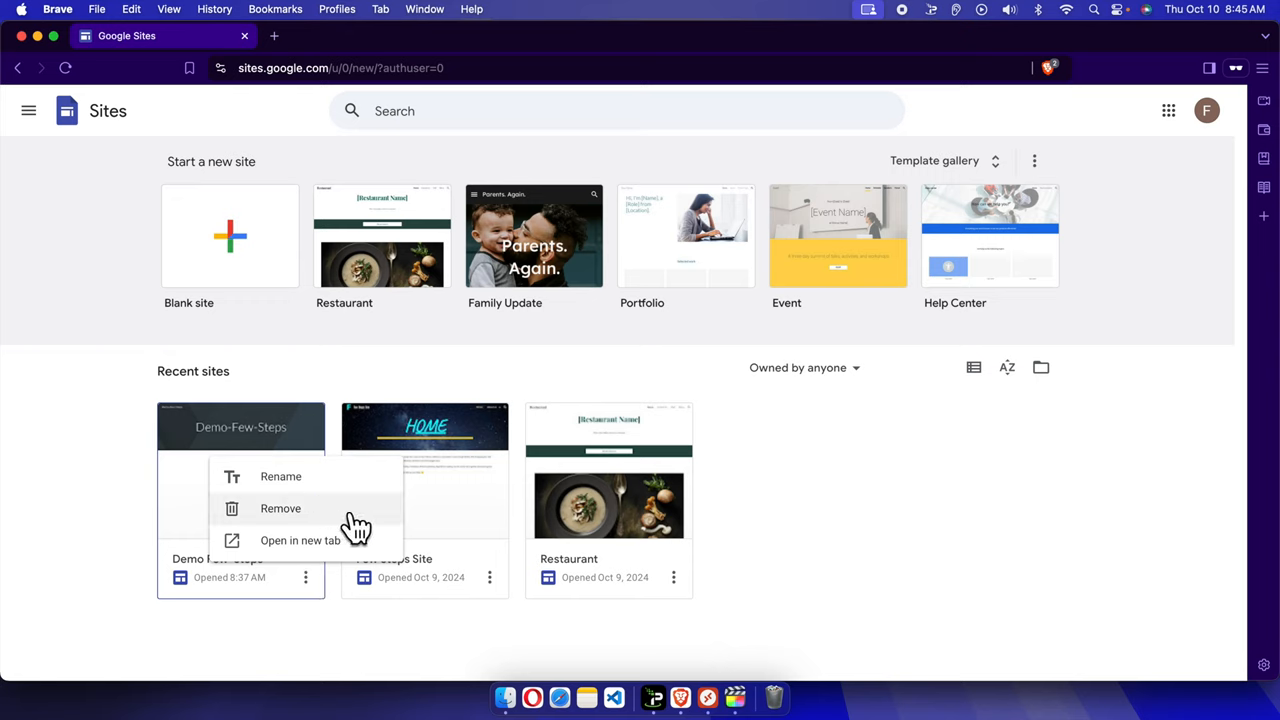
{"action": "mouse_move", "coordinate": [348, 520]}
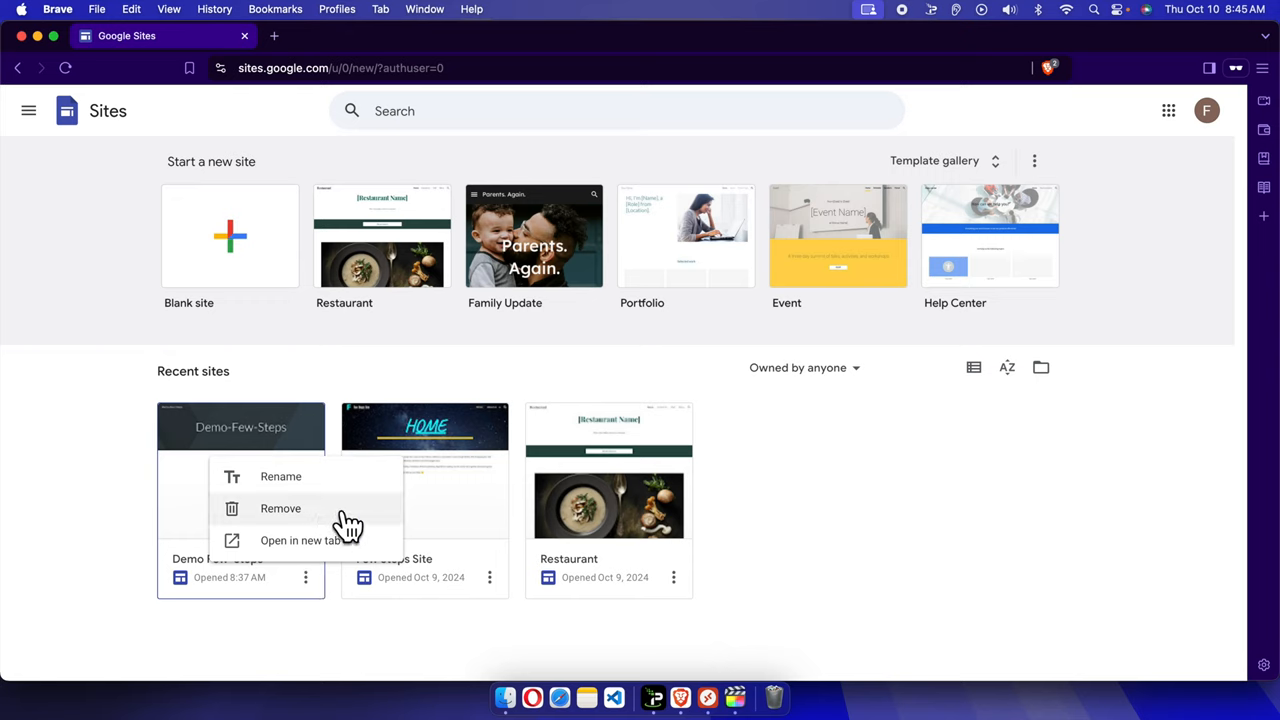
Choose Remove for Demo Few-Steps and review the Move to trash warning.
{"action": "left_click", "coordinate": [280, 508]}
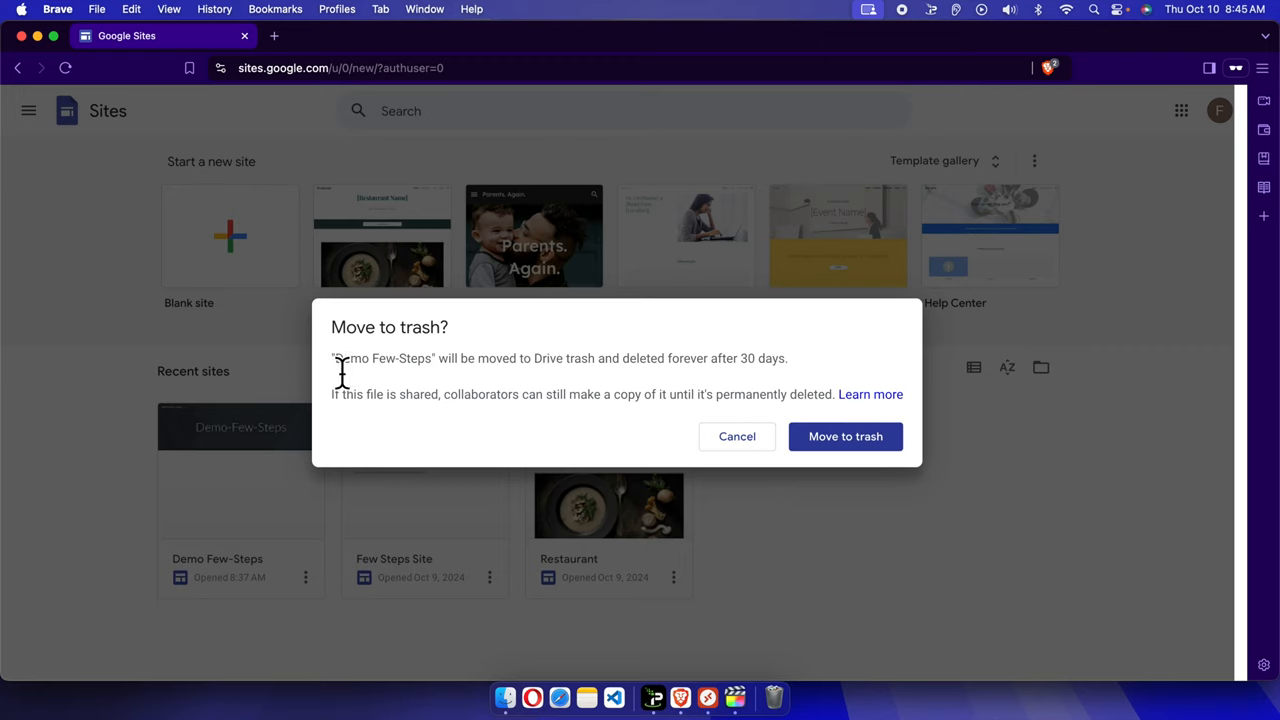
{"action": "mouse_move", "coordinate": [624, 388]}
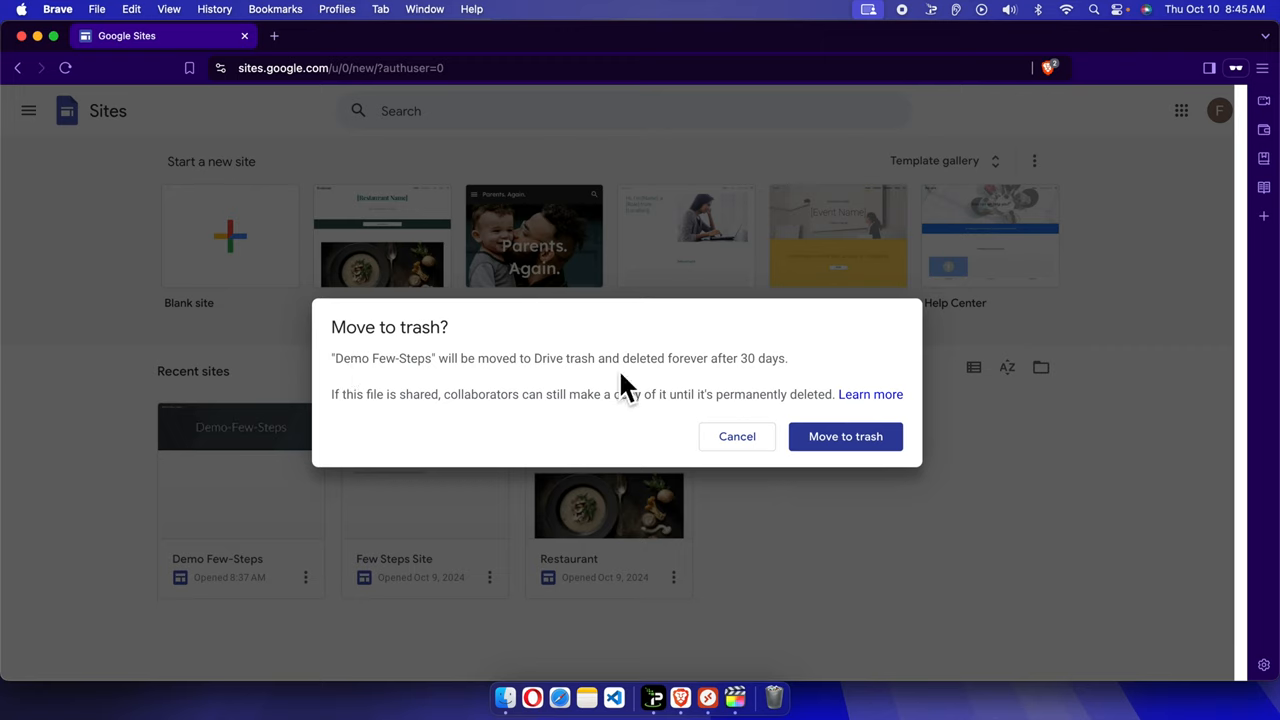
{"action": "mouse_move", "coordinate": [752, 376]}
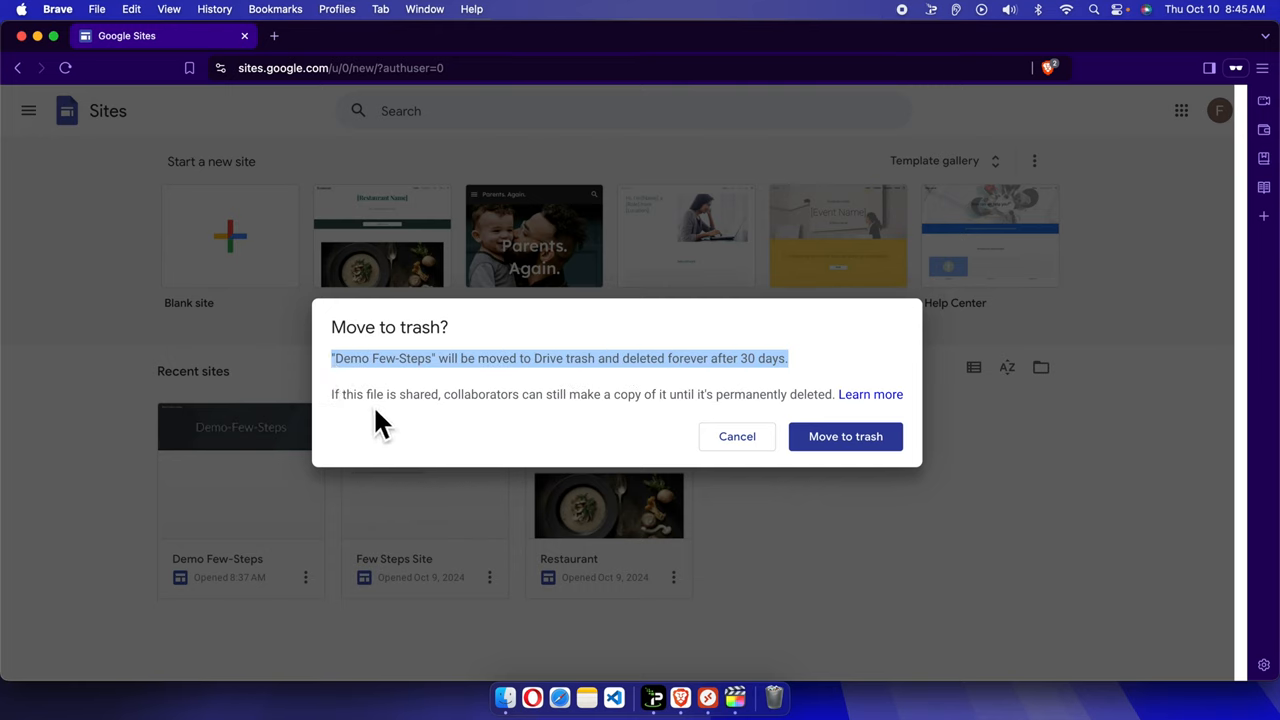
{"action": "mouse_move", "coordinate": [556, 430]}
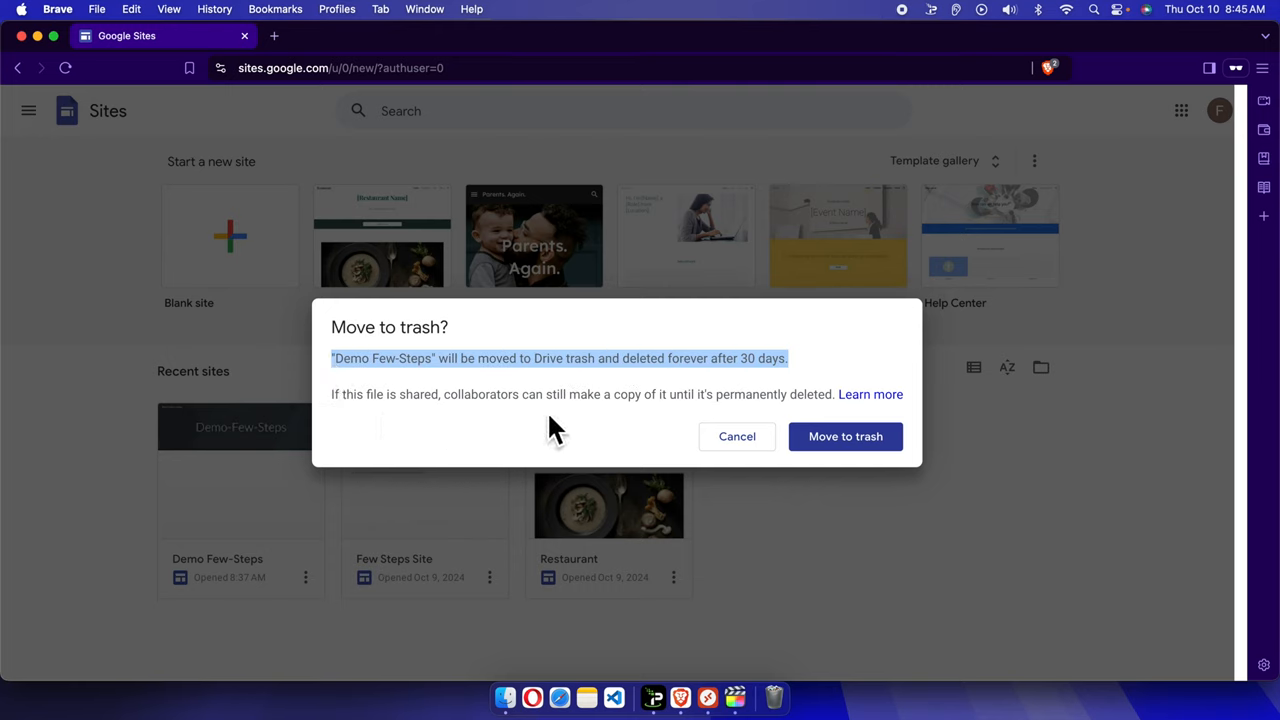
{"action": "mouse_move", "coordinate": [828, 410]}
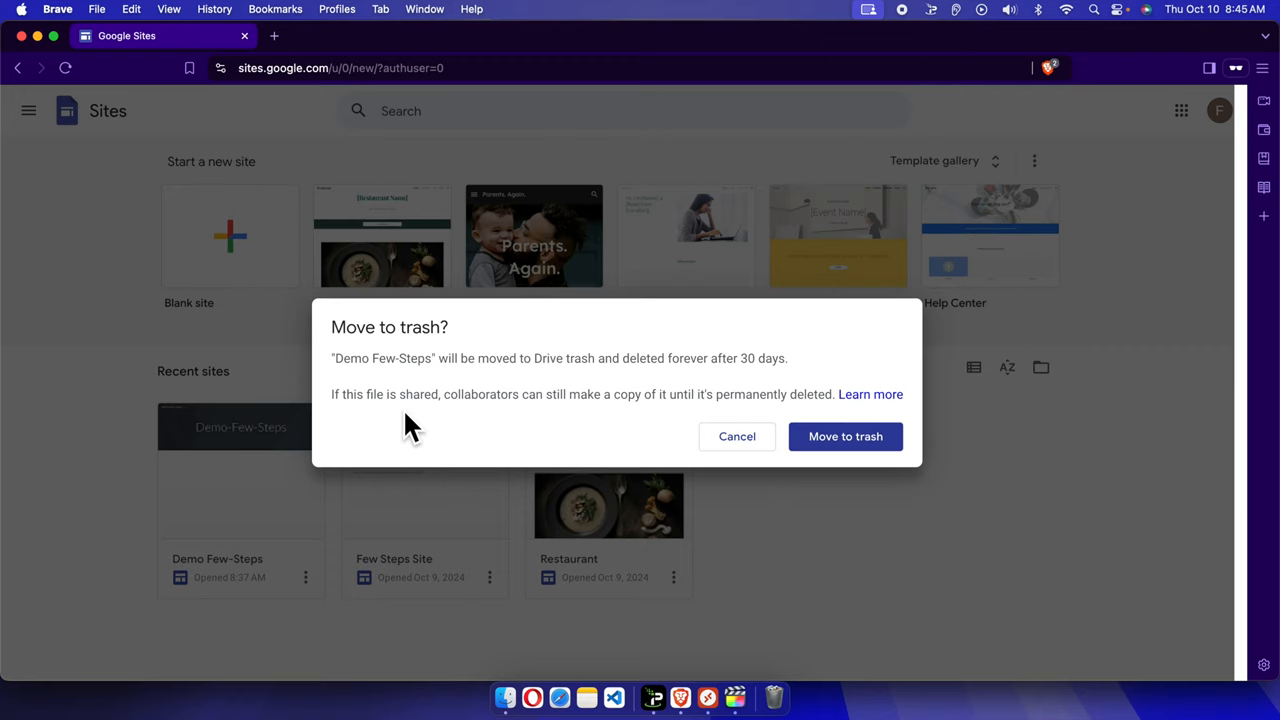
{"action": "mouse_move", "coordinate": [578, 372]}
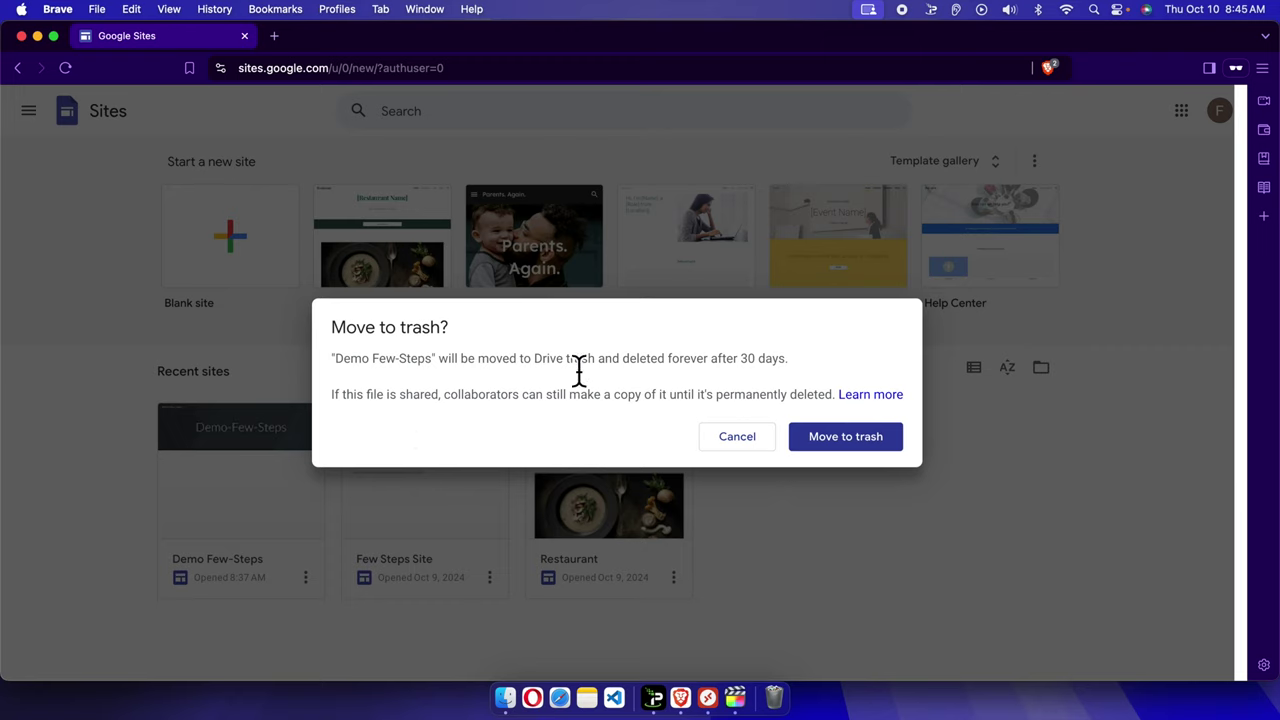
{"action": "double_click", "coordinate": [564, 358]}
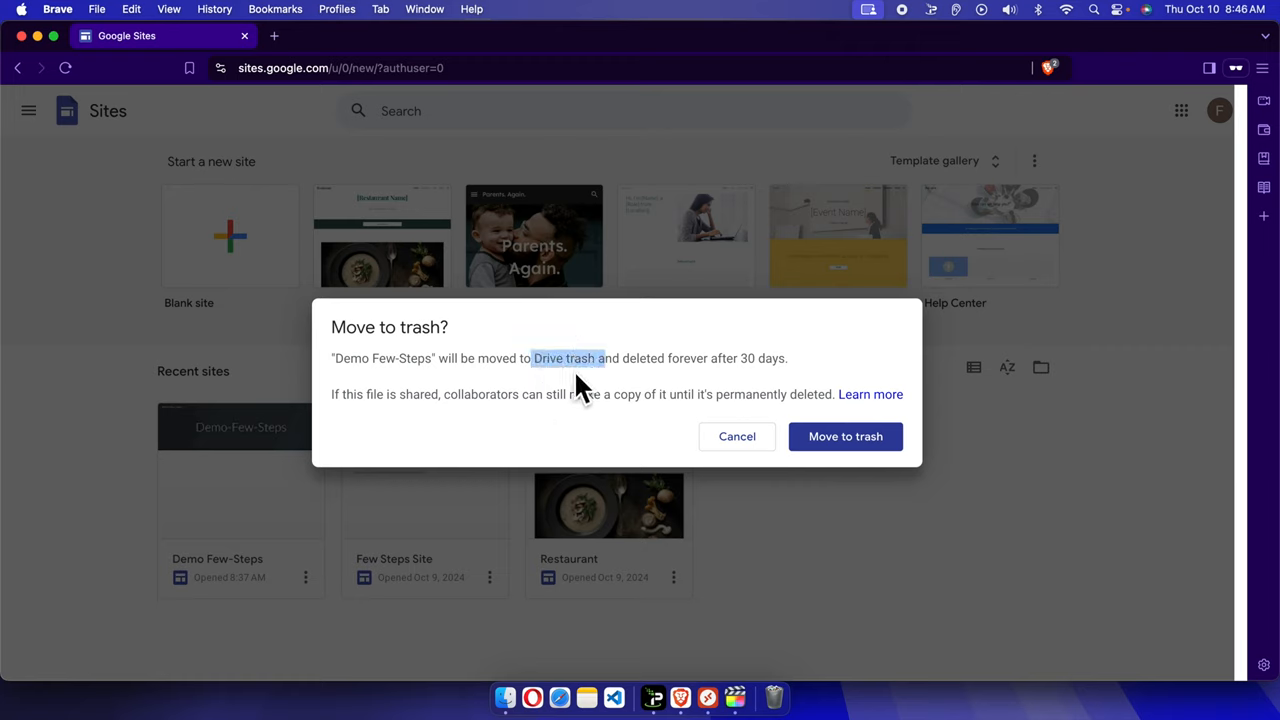
{"action": "mouse_move", "coordinate": [524, 490]}
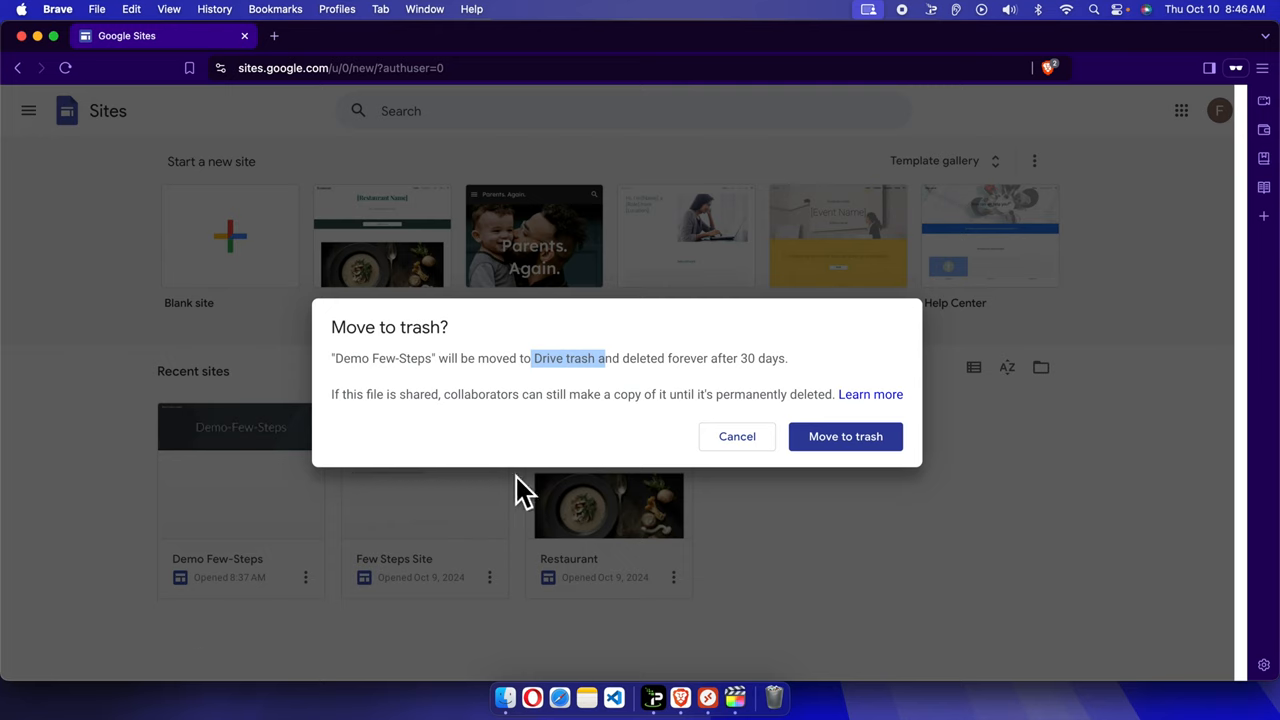
{"action": "mouse_move", "coordinate": [310, 570]}
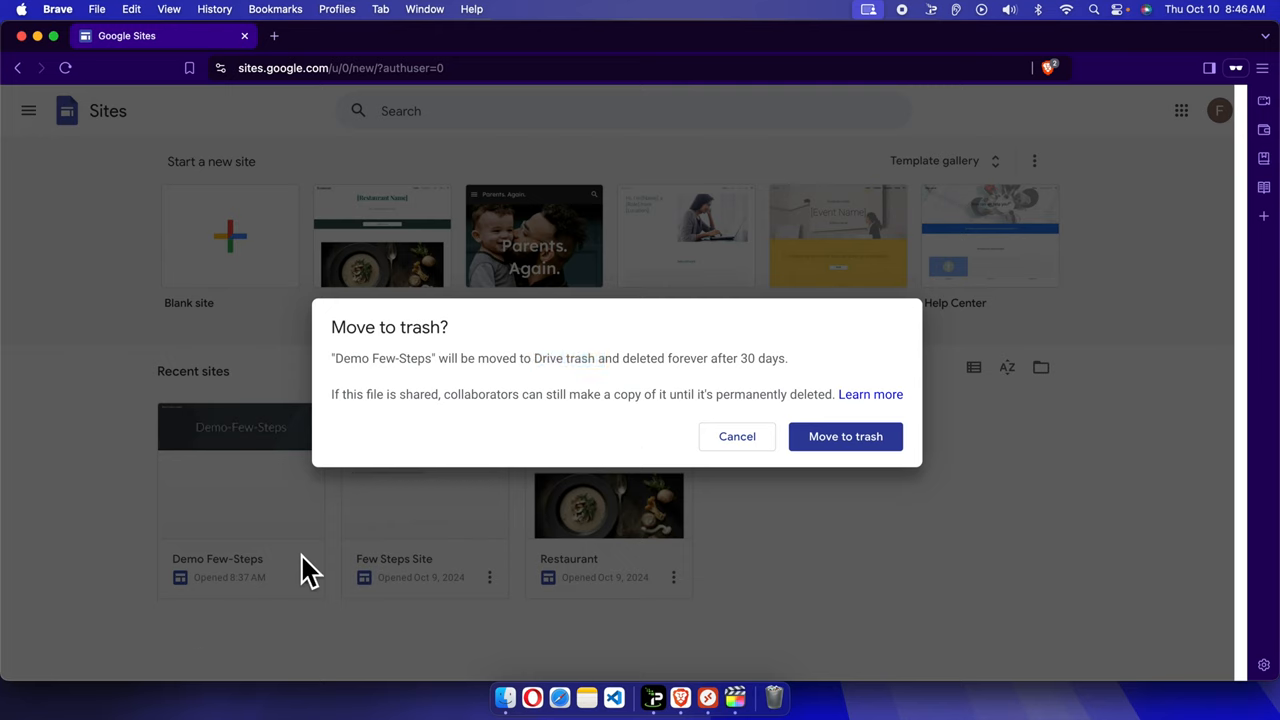
{"action": "mouse_move", "coordinate": [358, 322]}
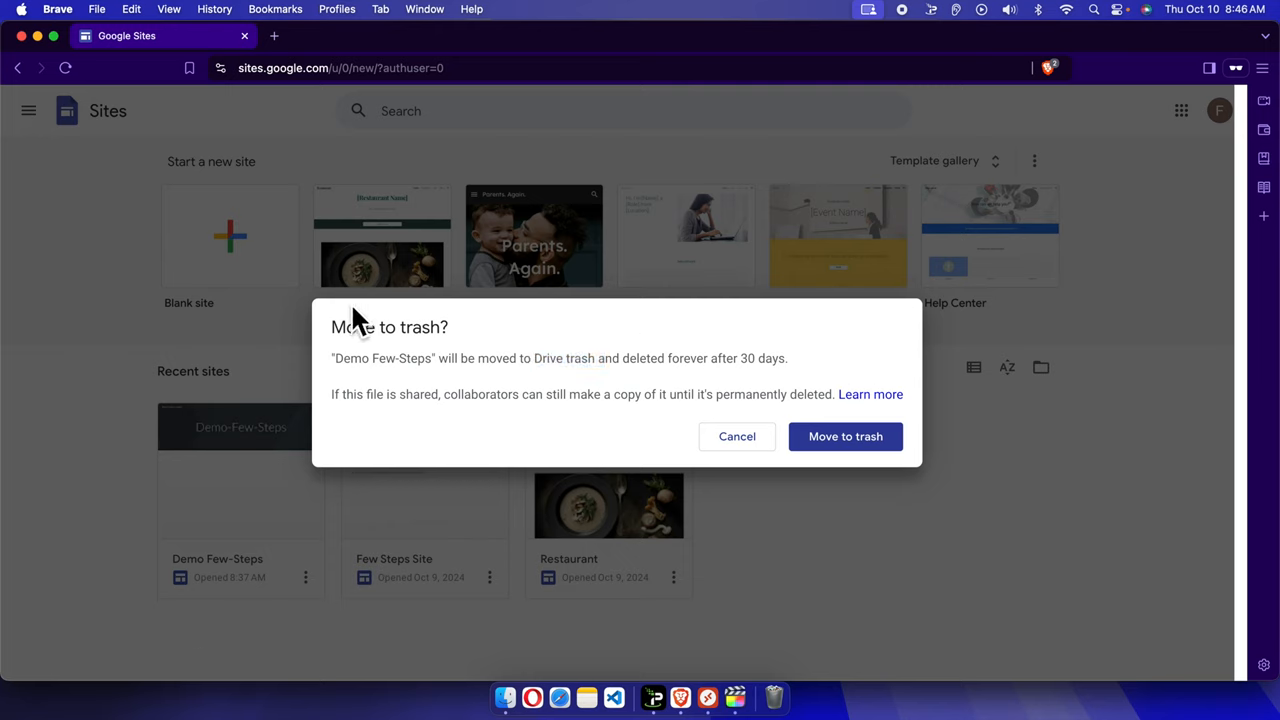
{"action": "mouse_move", "coordinate": [844, 436]}
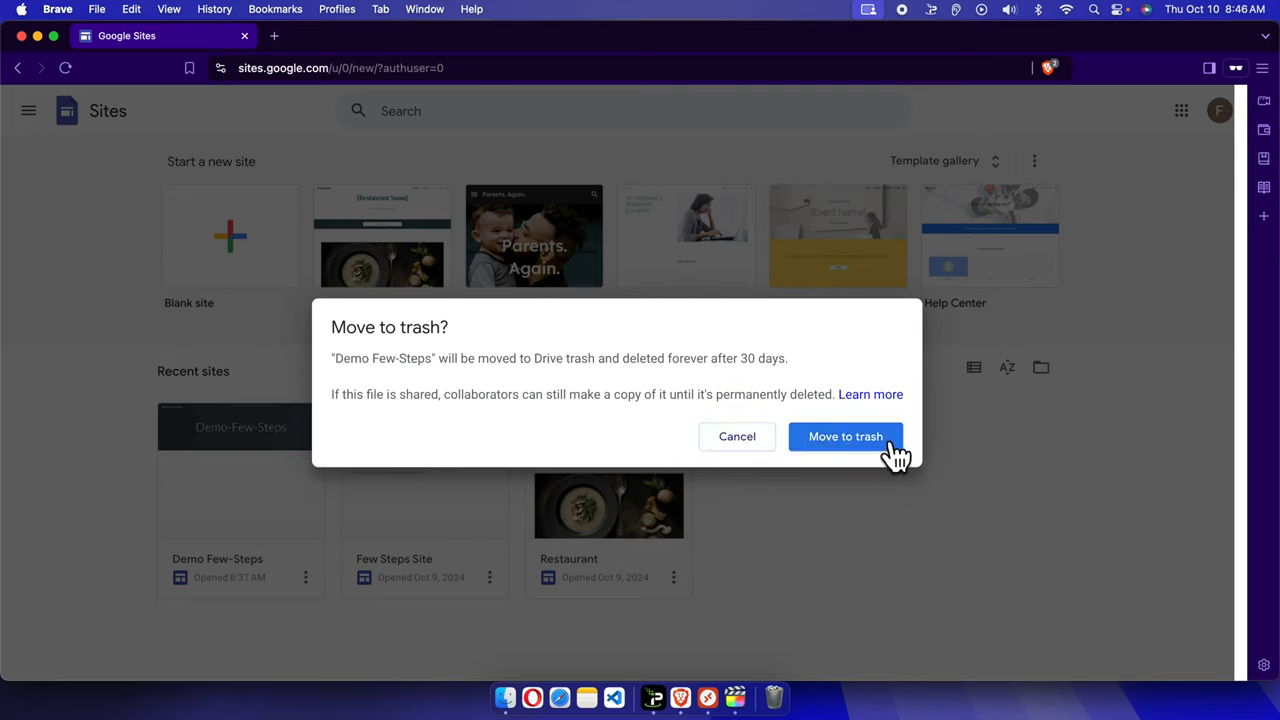
{"action": "mouse_move", "coordinate": [924, 464]}
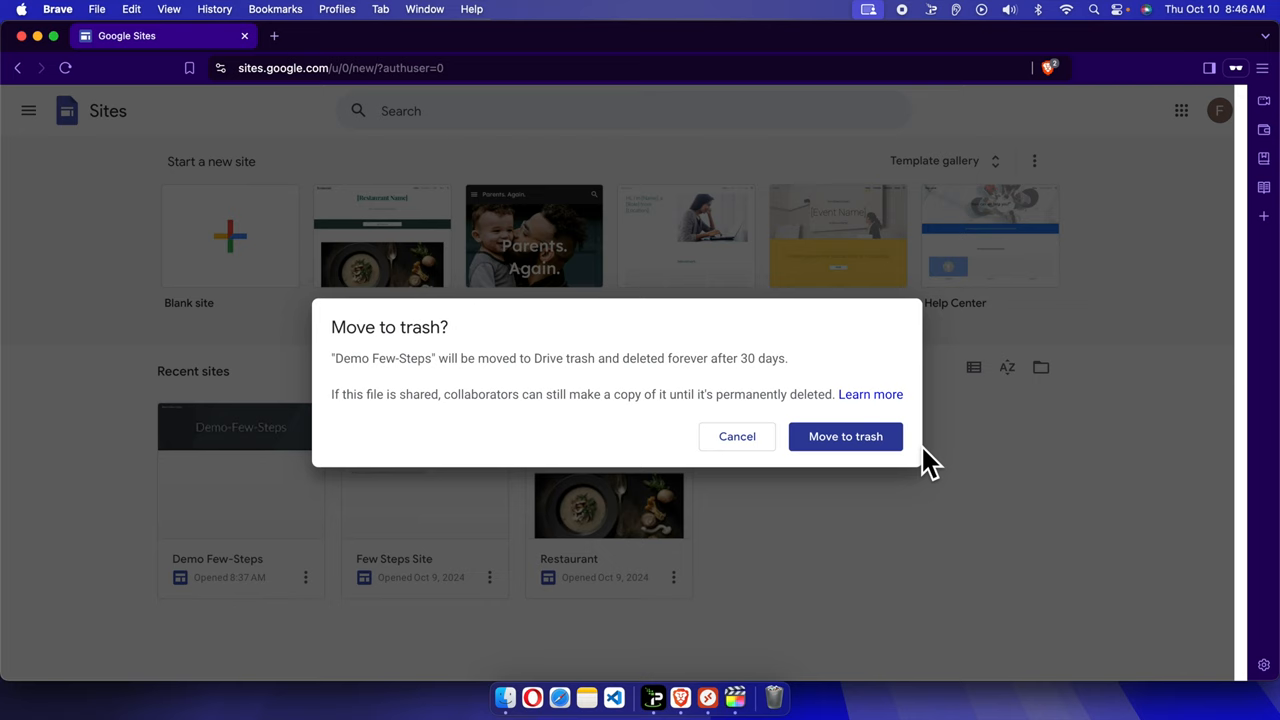
Confirm moving the Demo Few-Steps site to trash.
{"action": "left_click", "coordinate": [844, 436]}
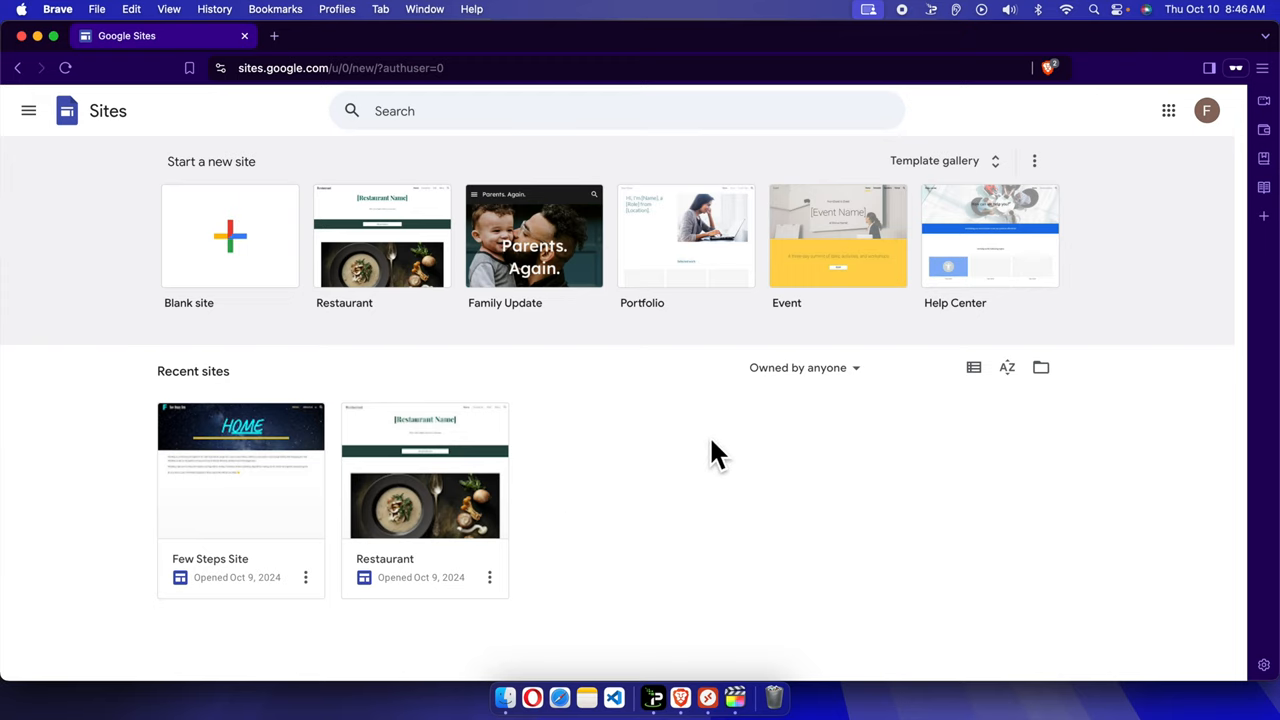
{"action": "mouse_move", "coordinate": [120, 164]}
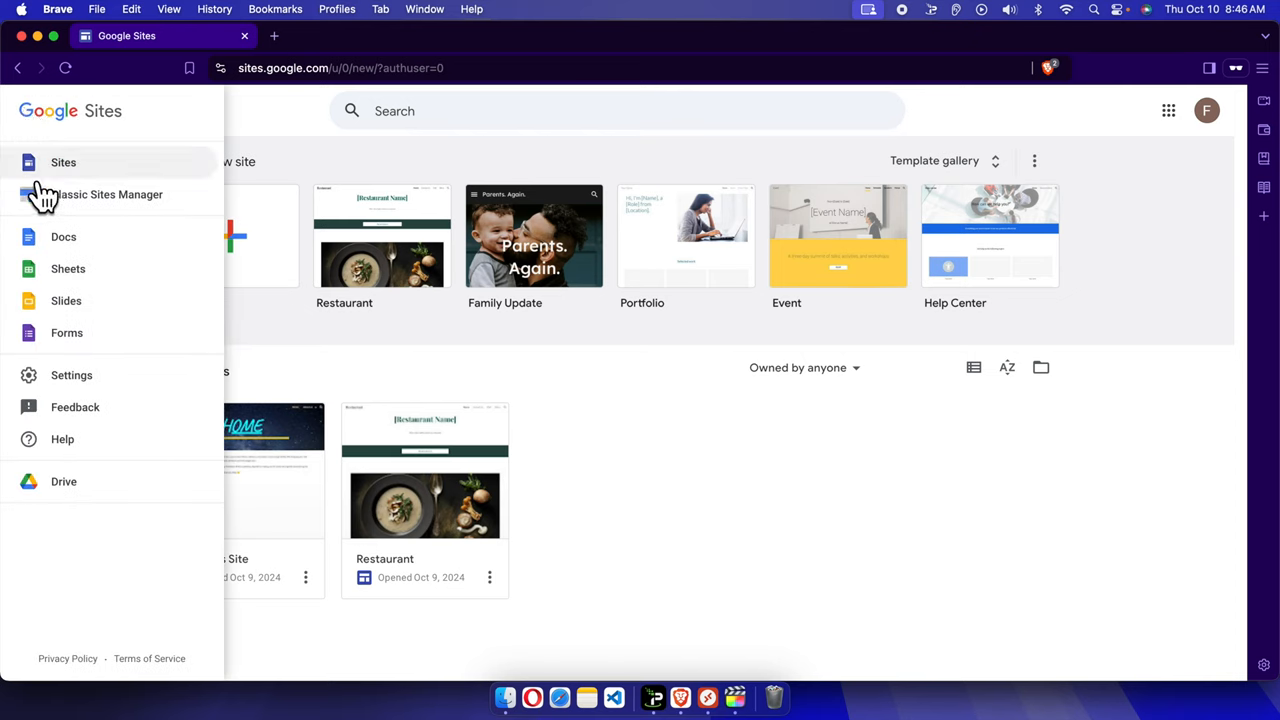
Launch Google Drive from the Sites navigation panel in a new tab.
{"action": "left_click", "coordinate": [64, 480]}
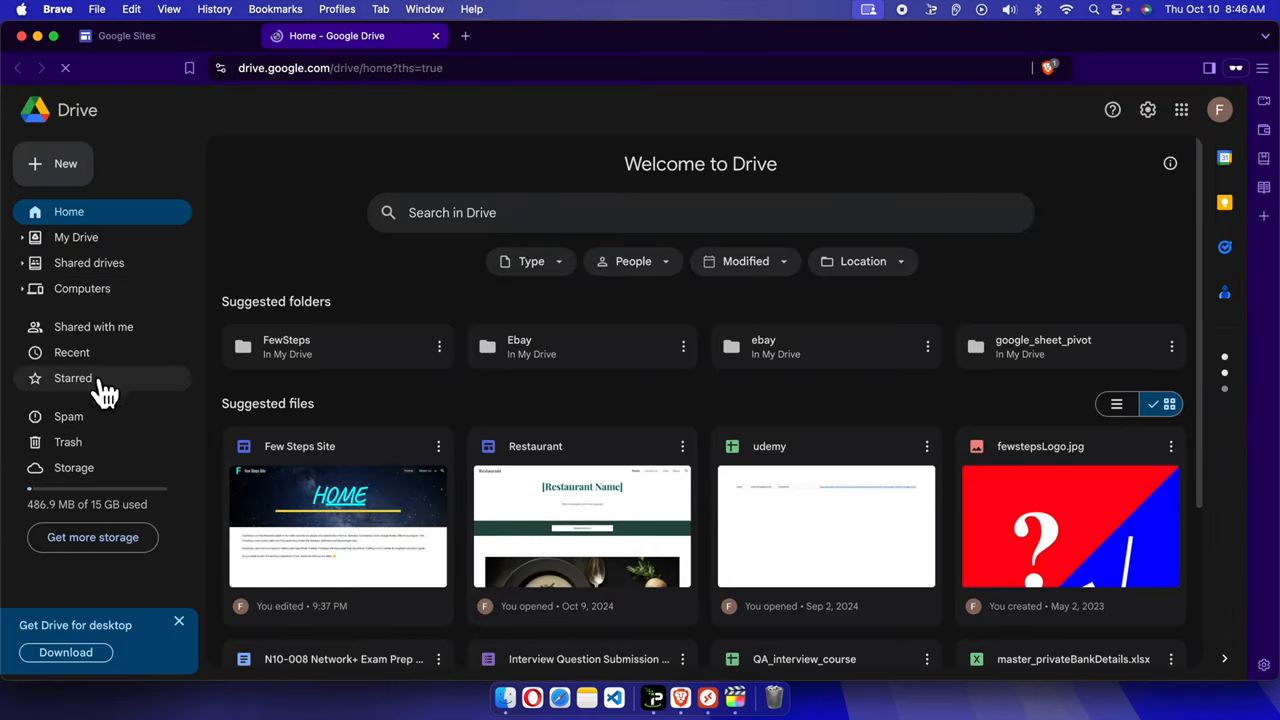
{"action": "mouse_move", "coordinate": [68, 442]}
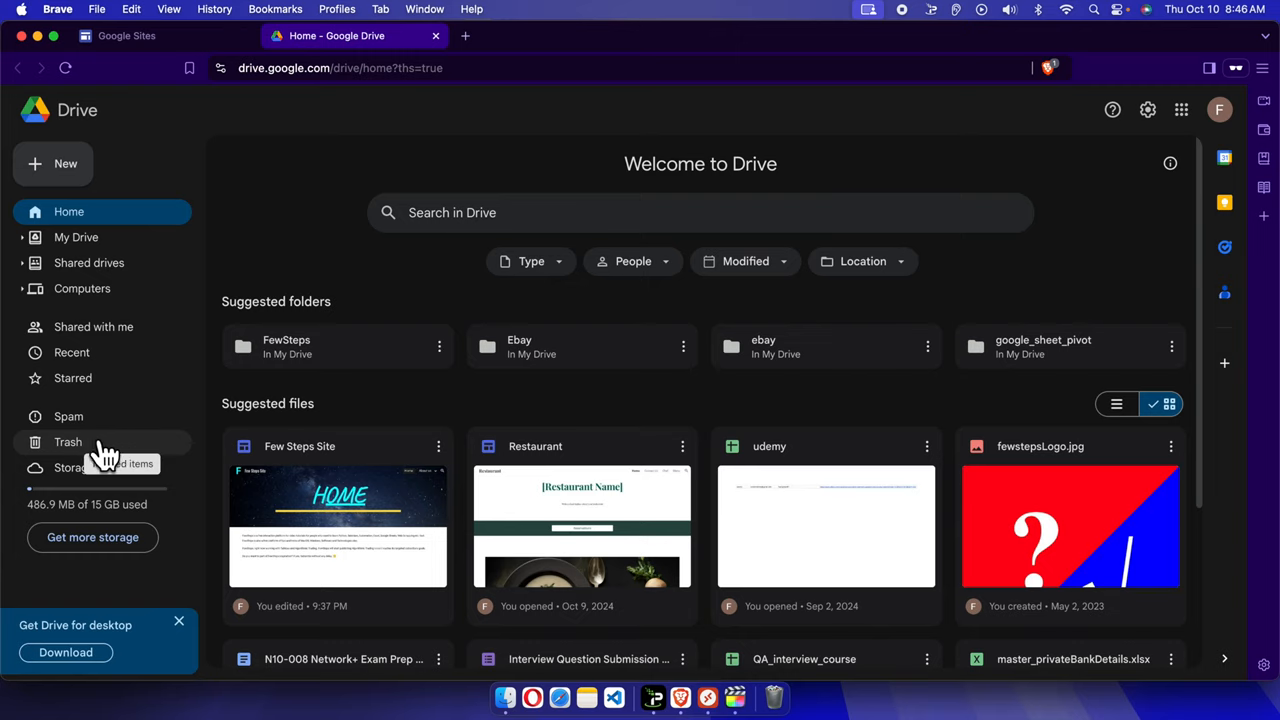
View Demo Few-Steps in the Drive Trash, then return to the Sites tab.
{"action": "left_click", "coordinate": [68, 442]}
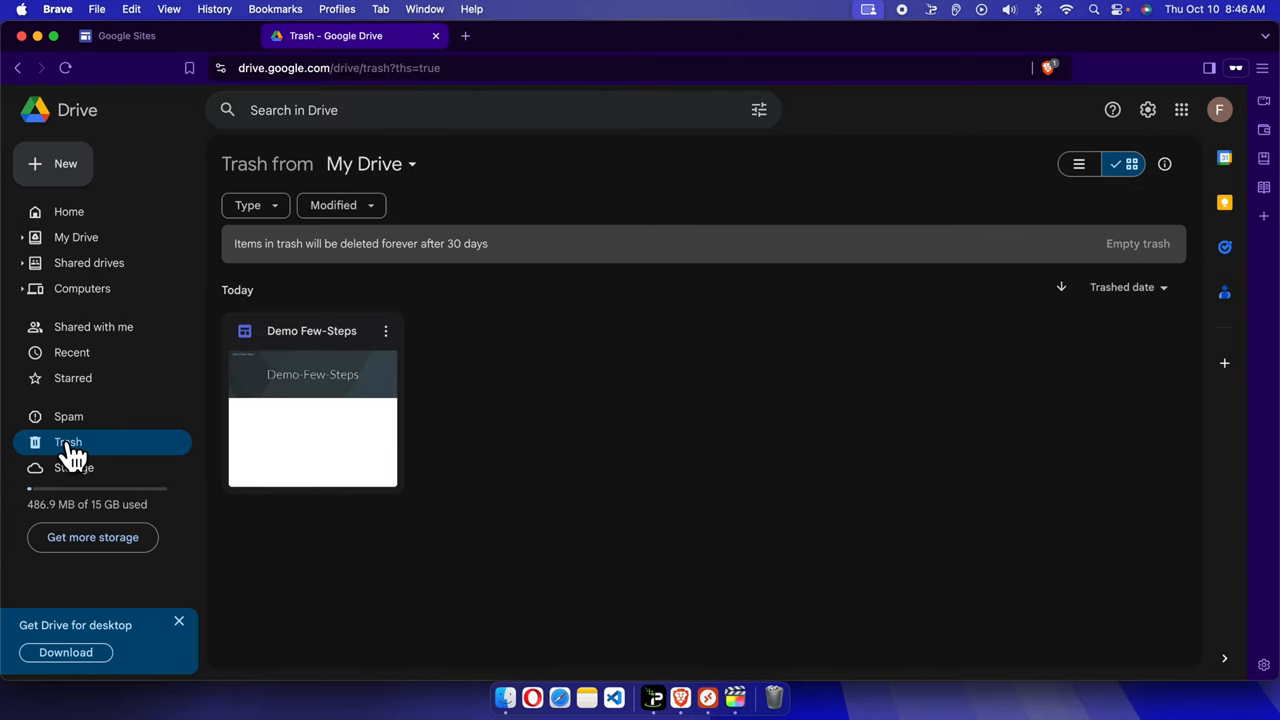
{"action": "mouse_move", "coordinate": [316, 400]}
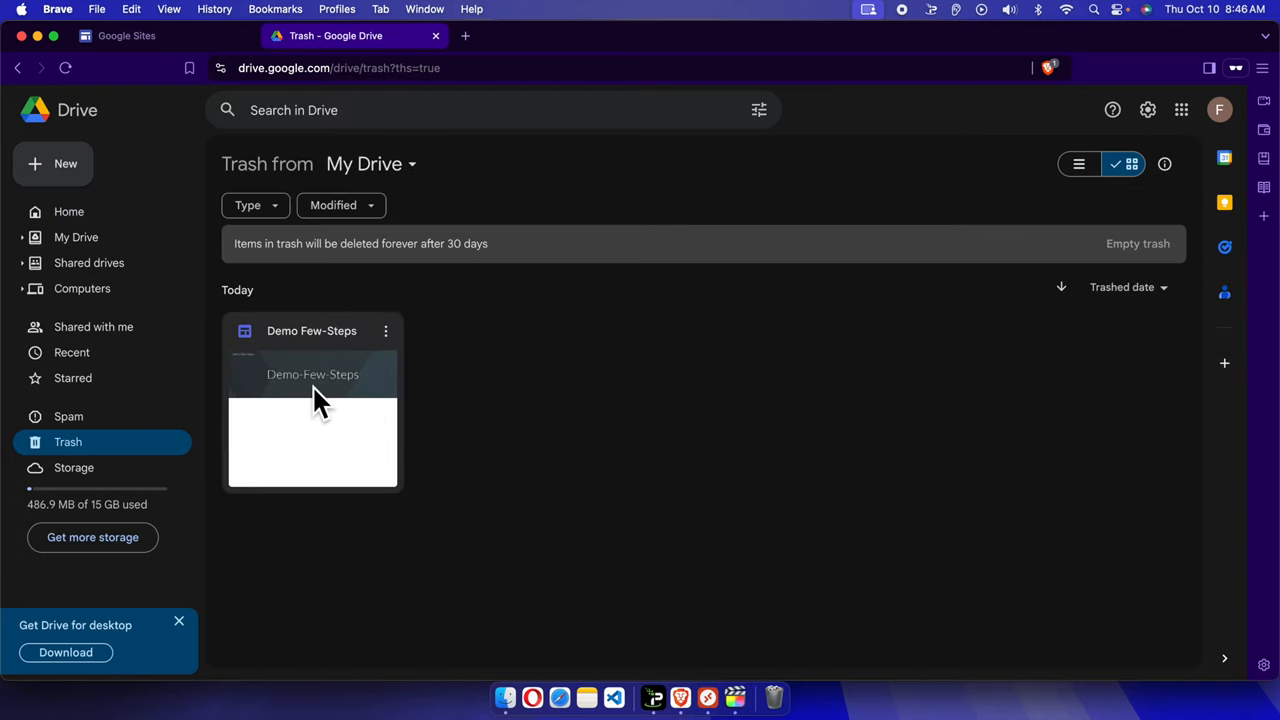
{"action": "left_click", "coordinate": [312, 400]}
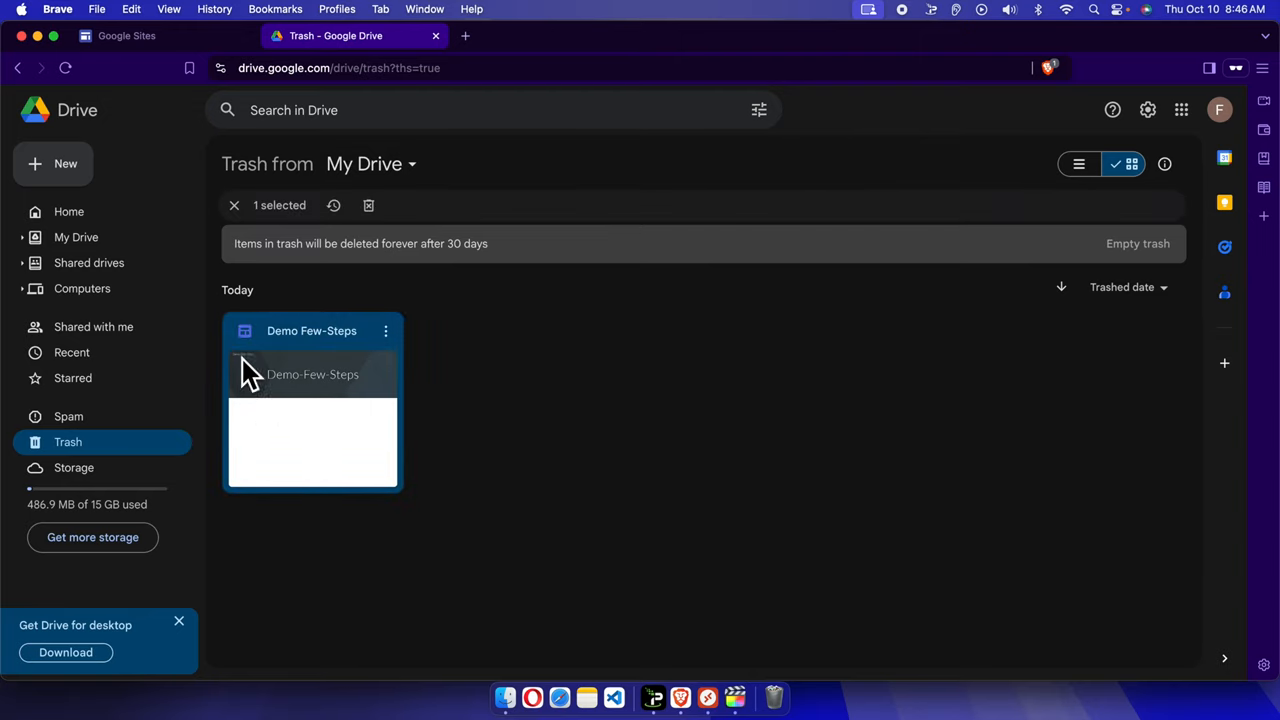
{"action": "mouse_move", "coordinate": [378, 460]}
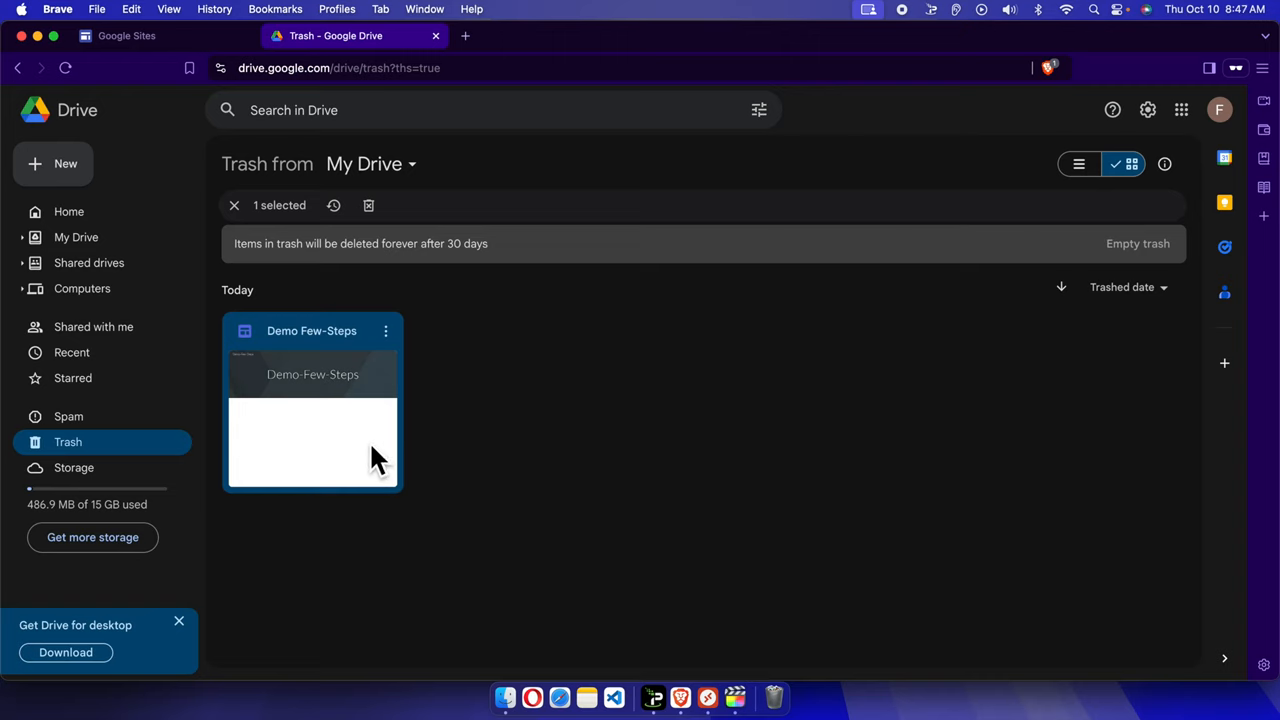
{"action": "mouse_move", "coordinate": [364, 450]}
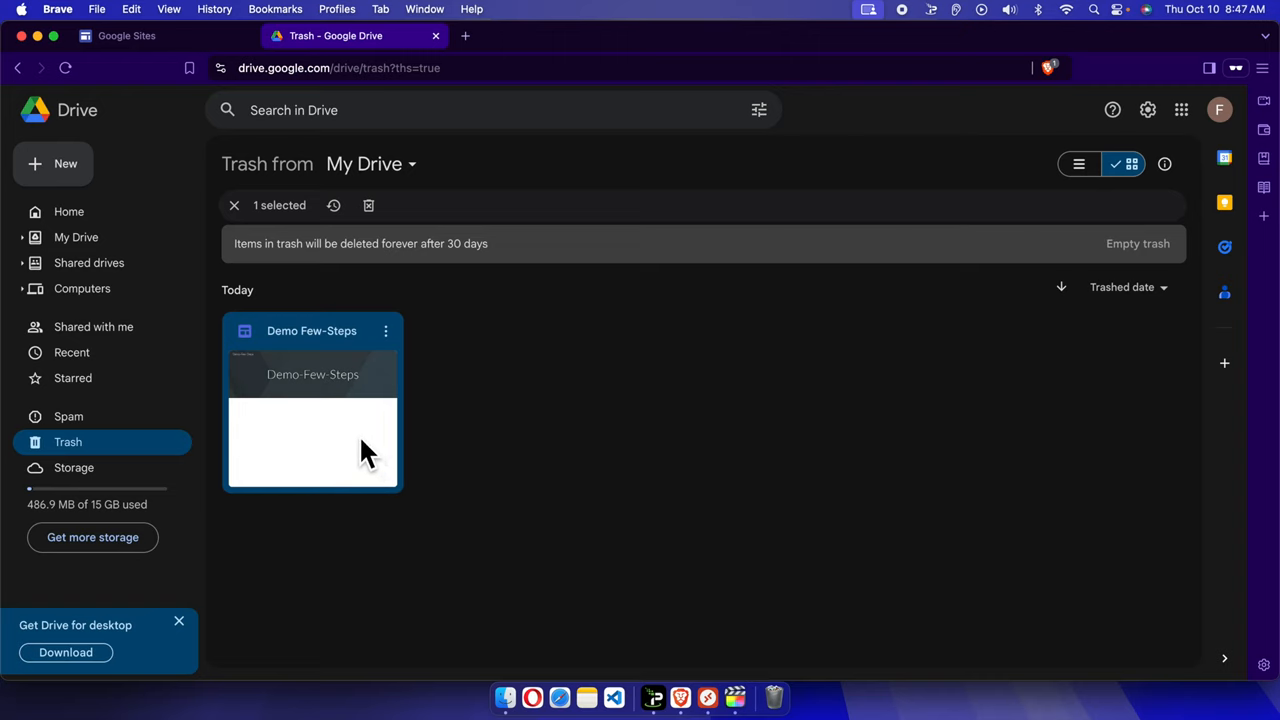
{"action": "mouse_move", "coordinate": [362, 390]}
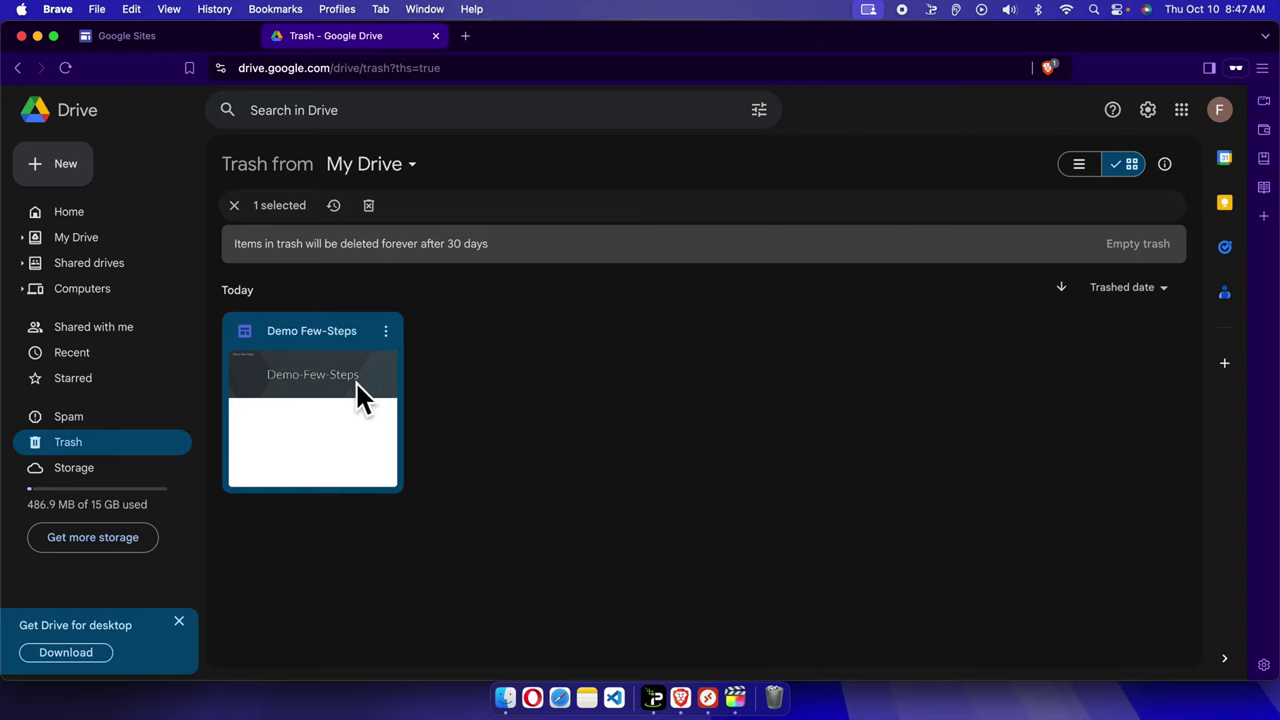
{"action": "mouse_move", "coordinate": [368, 204]}
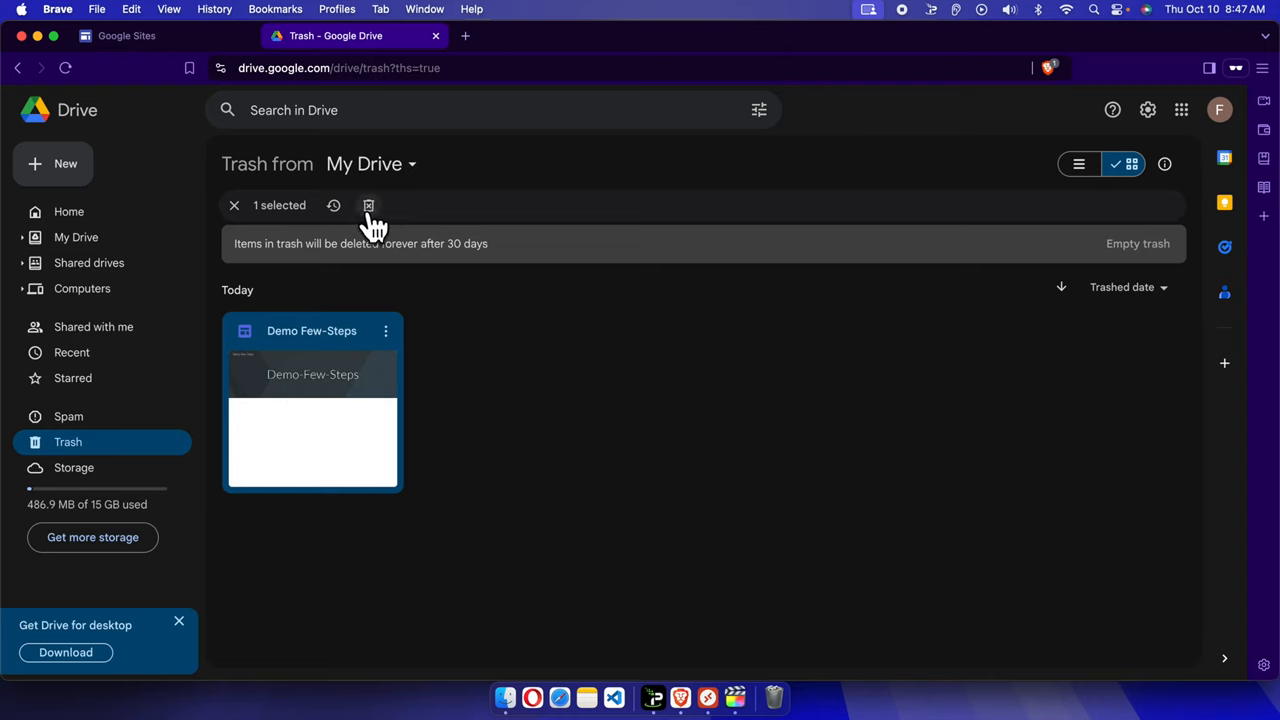
{"action": "mouse_move", "coordinate": [212, 150]}
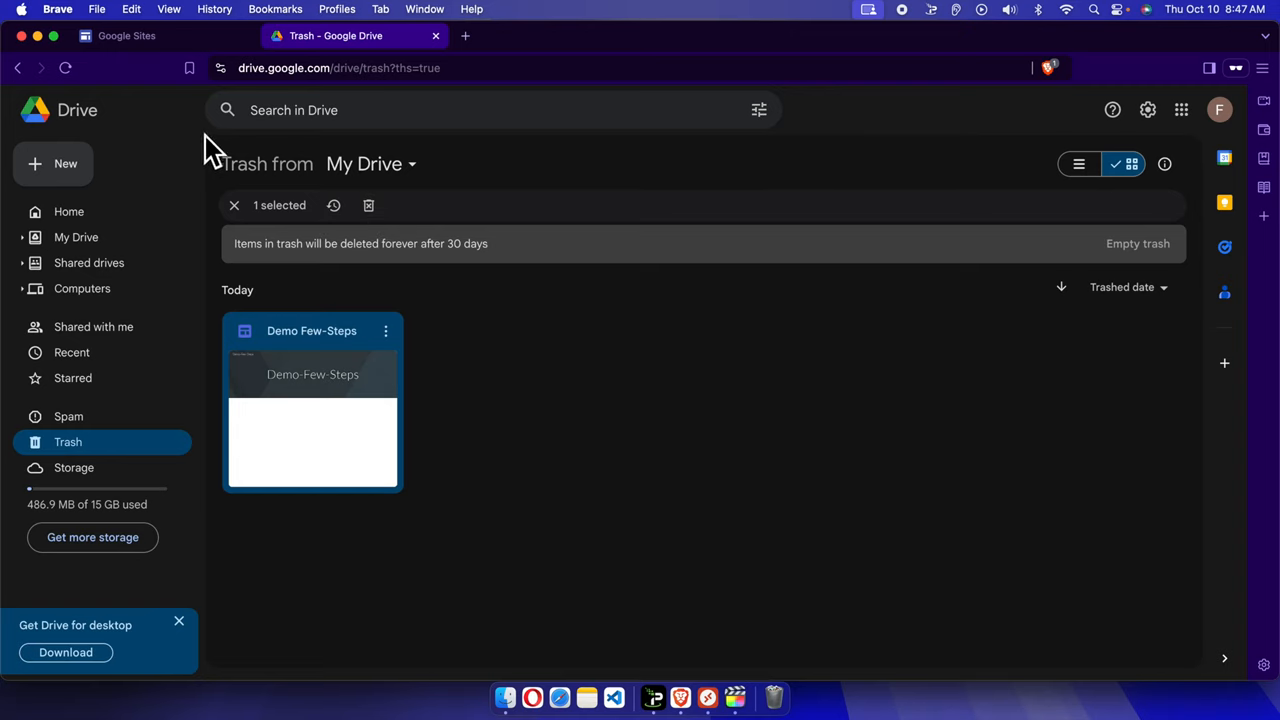
{"action": "left_click", "coordinate": [126, 36]}
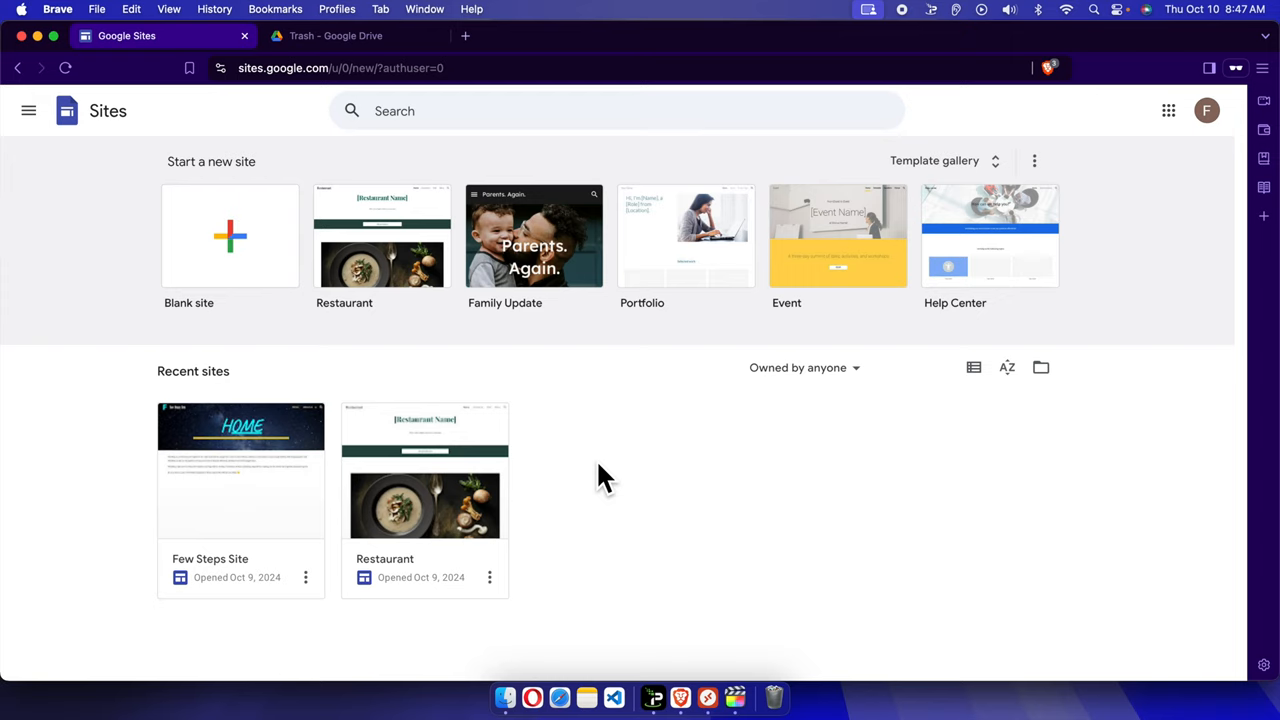